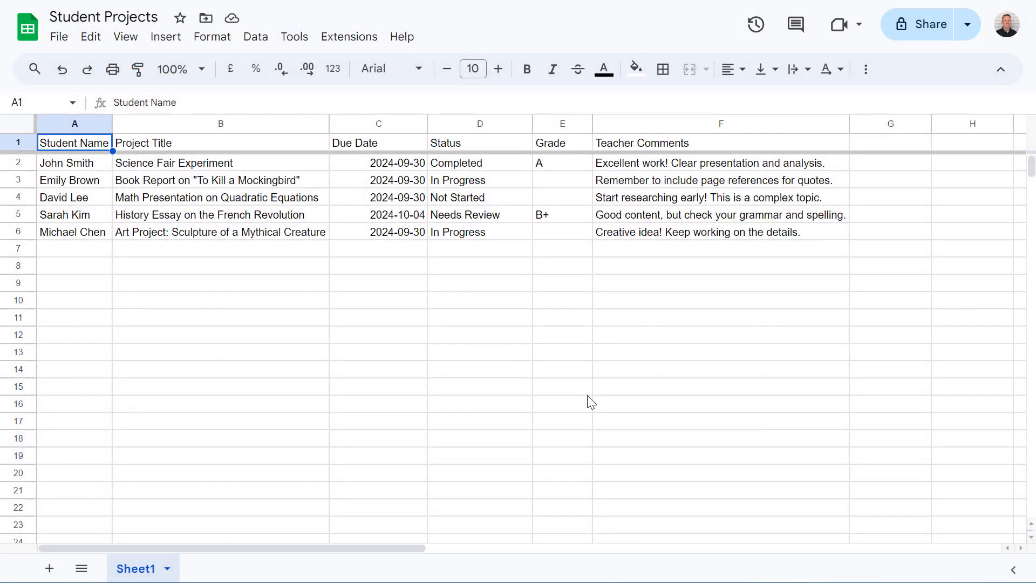
mouse_move(352, 165)
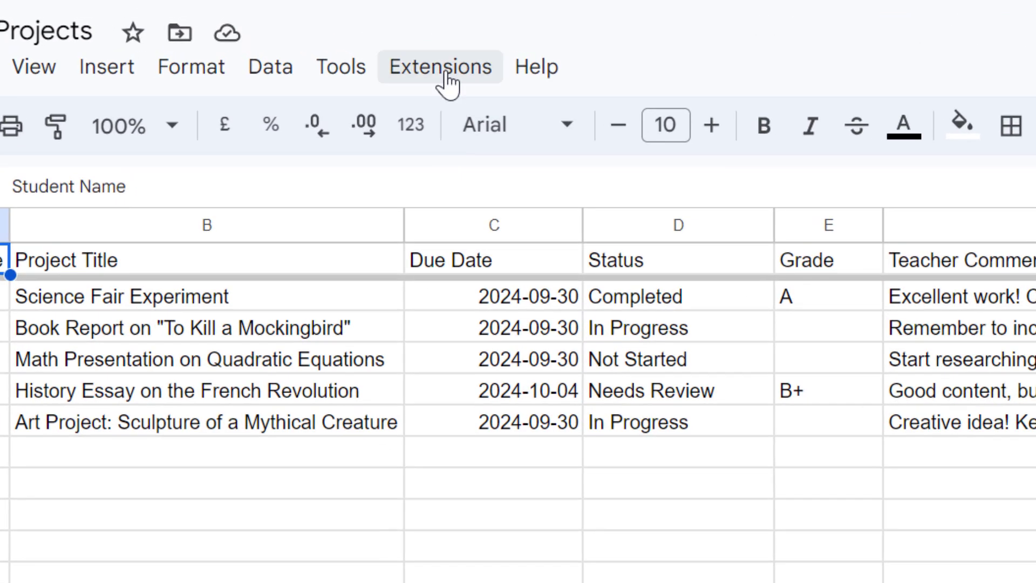
Step: Open the Apps Script project bound to the Student Projects sheet via Extensions > Apps Script
click(439, 67)
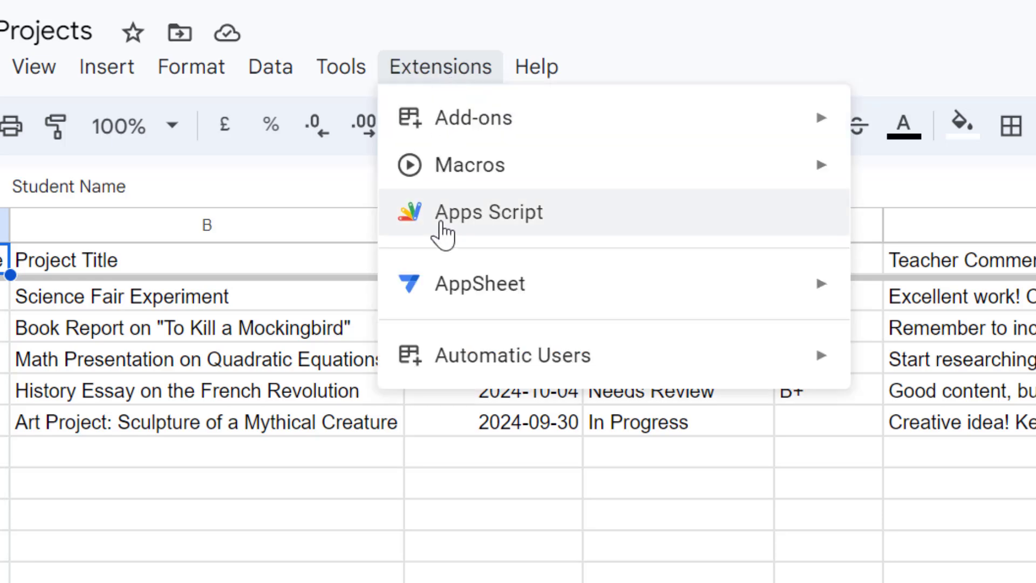
click(489, 212)
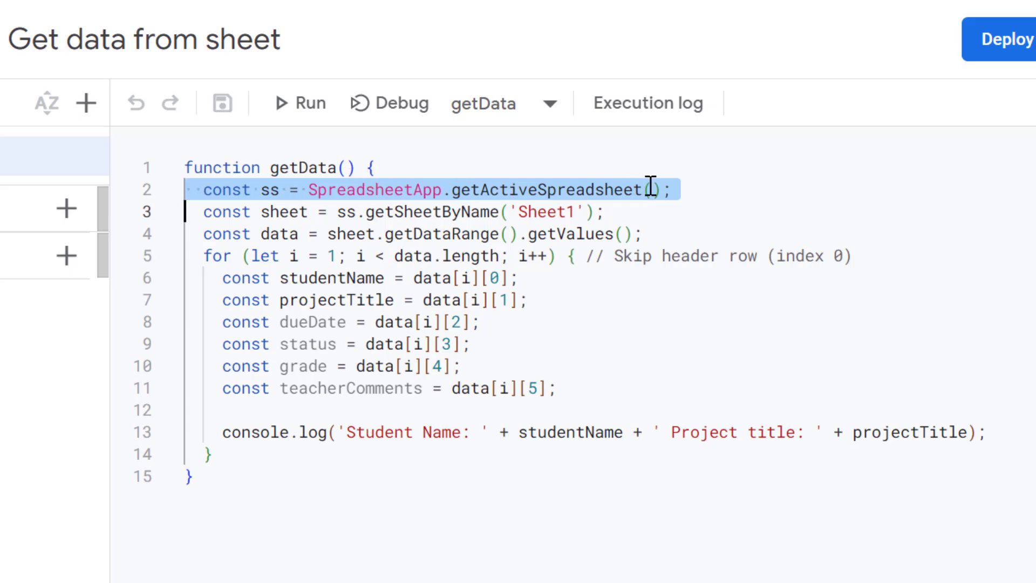
double_click(427, 212)
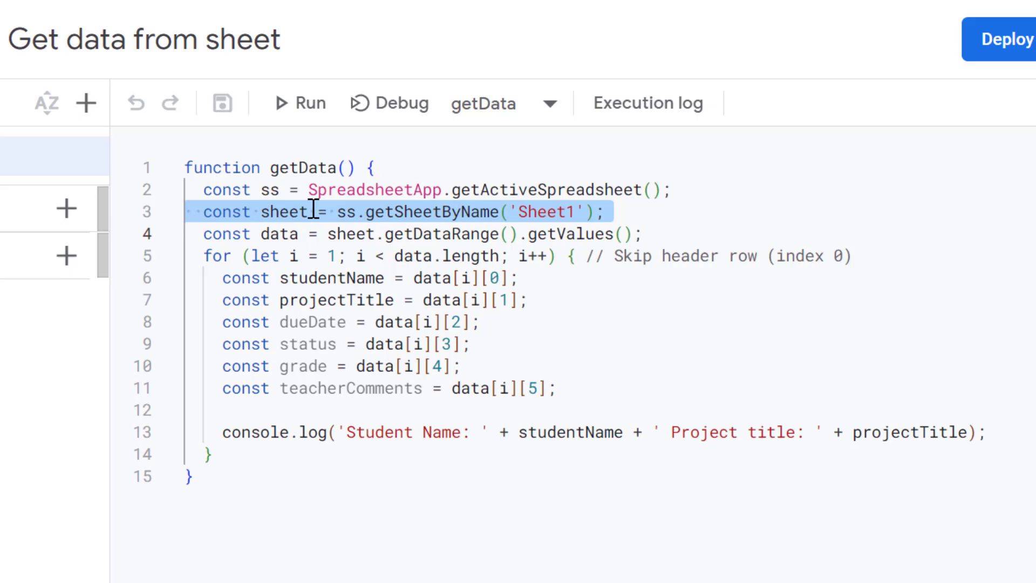
mouse_move(543, 213)
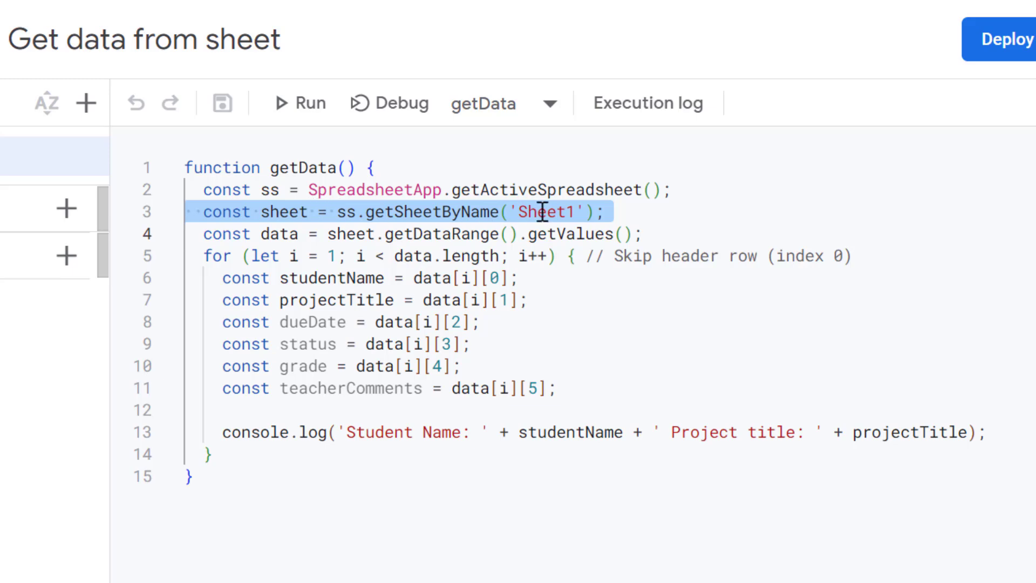
double_click(546, 212)
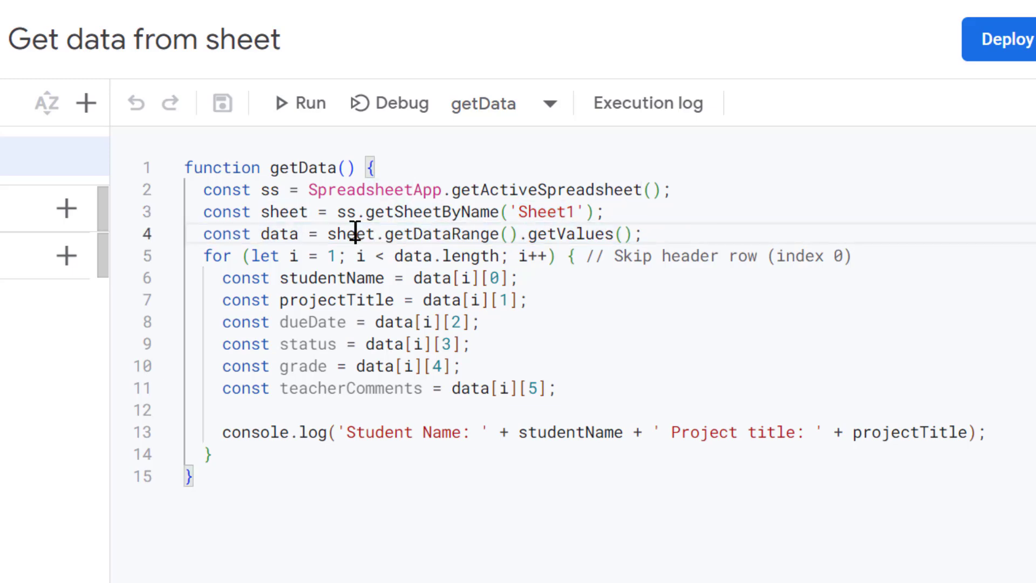
double_click(349, 234)
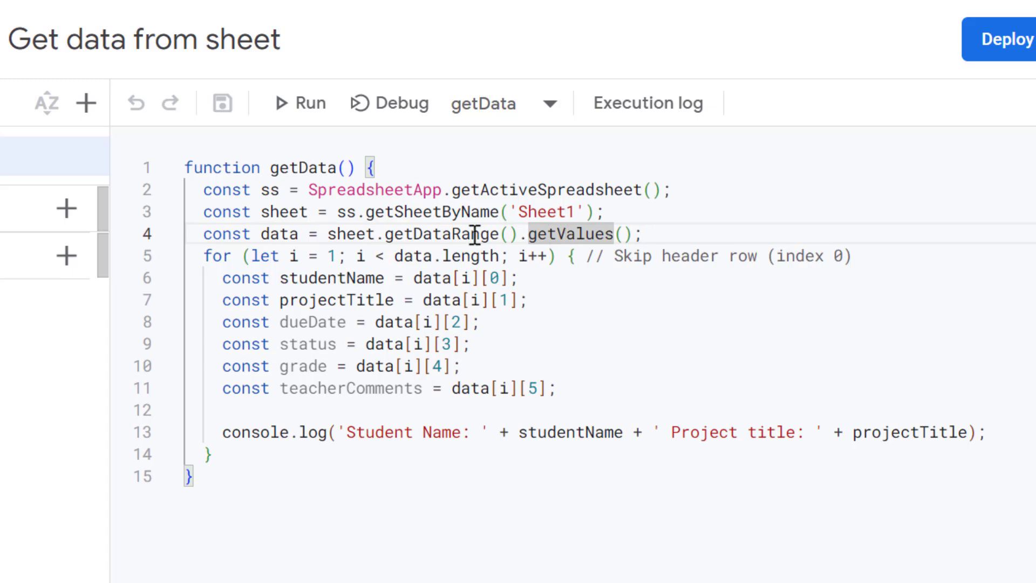
double_click(276, 234)
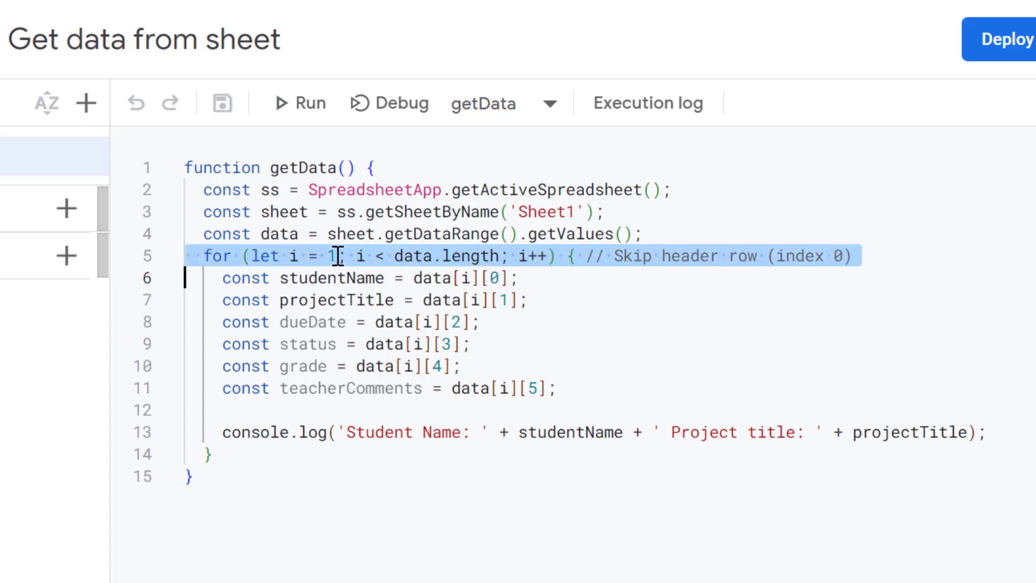
click(309, 255)
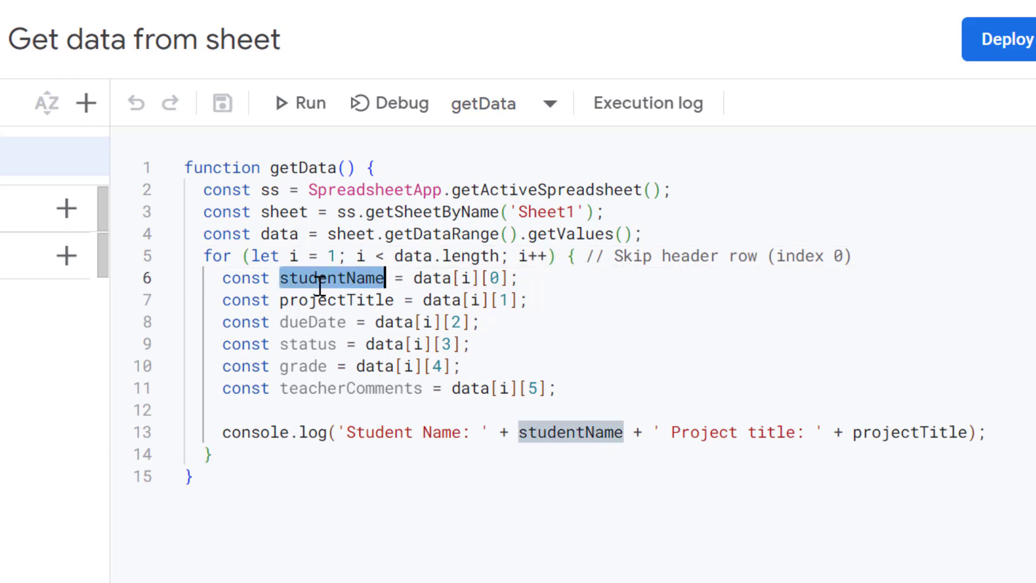
mouse_move(342, 280)
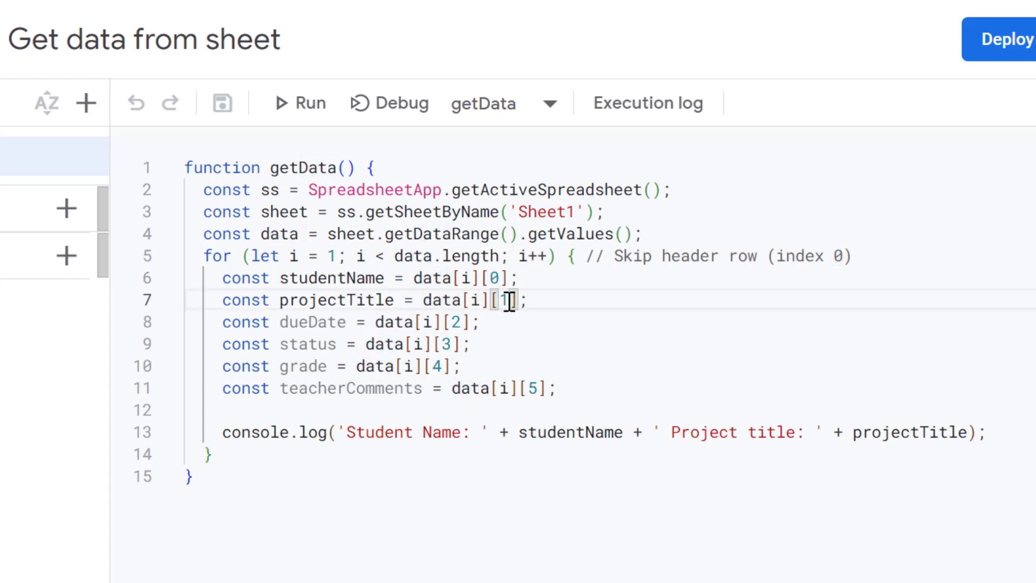
double_click(508, 300)
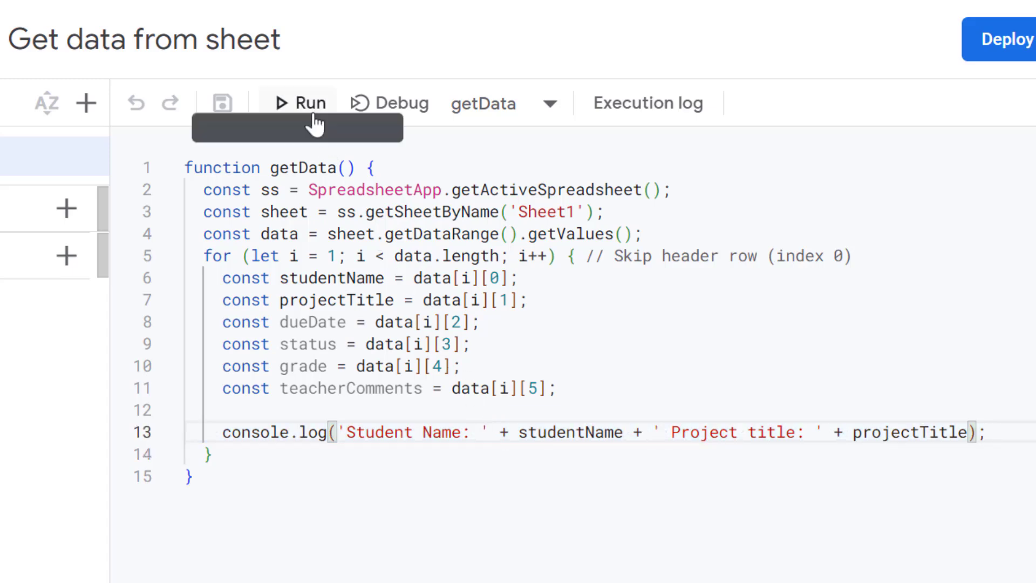
Step: Run getData and review the logged student names and project titles
click(301, 102)
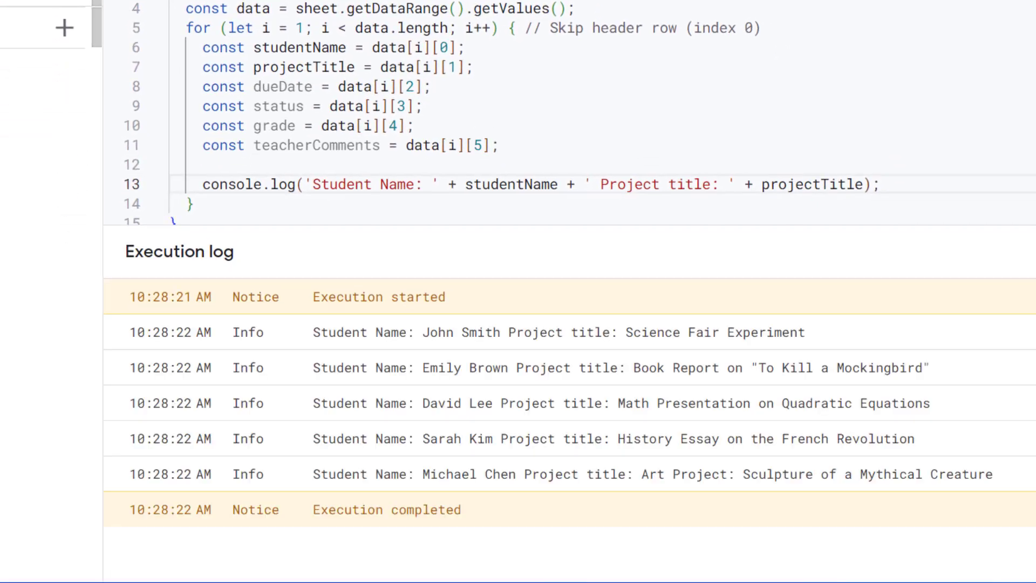
mouse_move(633, 295)
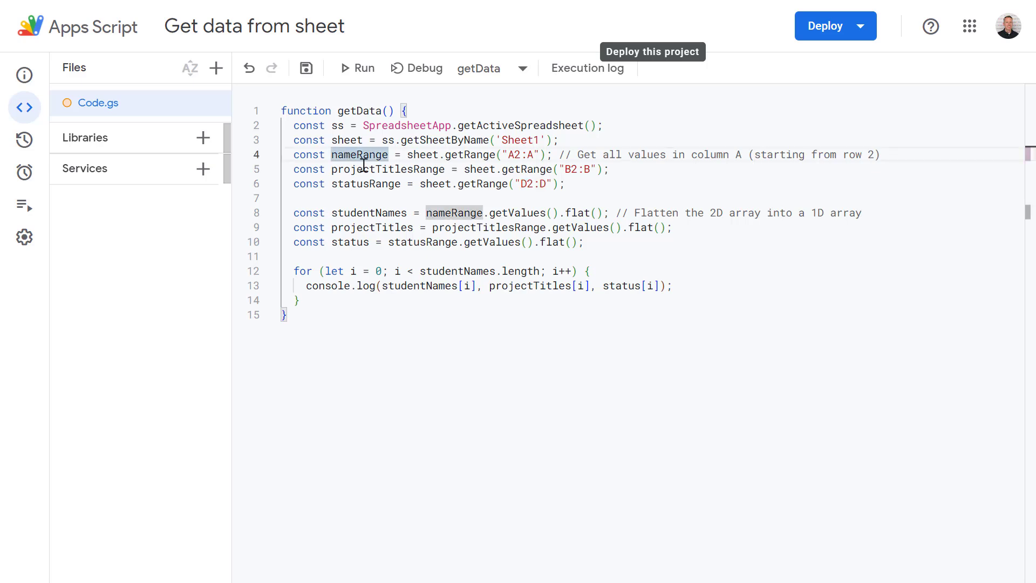
Step: Point out the nameRange and statusRange column-range variables in the pasted getData code
double_click(364, 184)
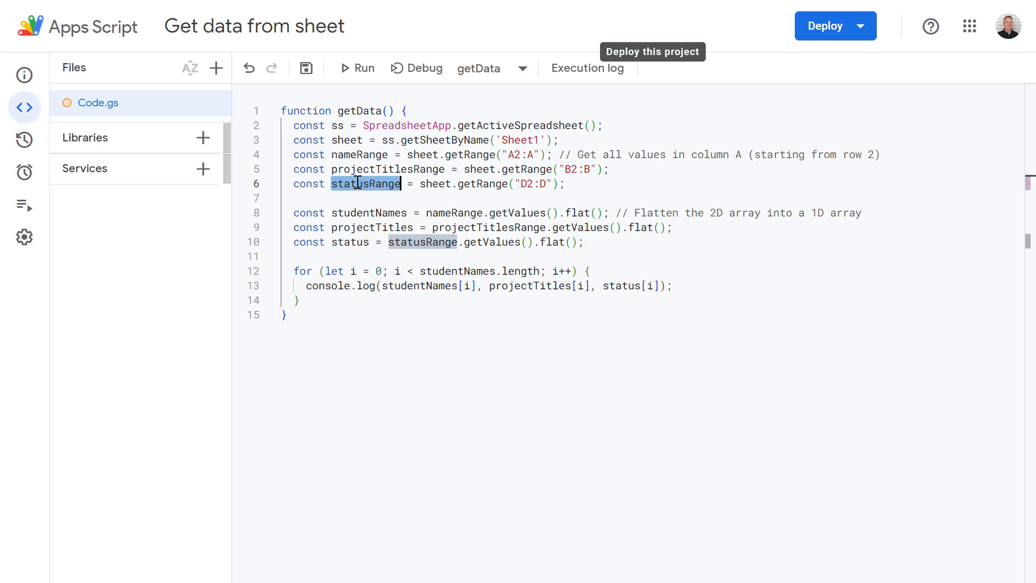
mouse_move(388, 173)
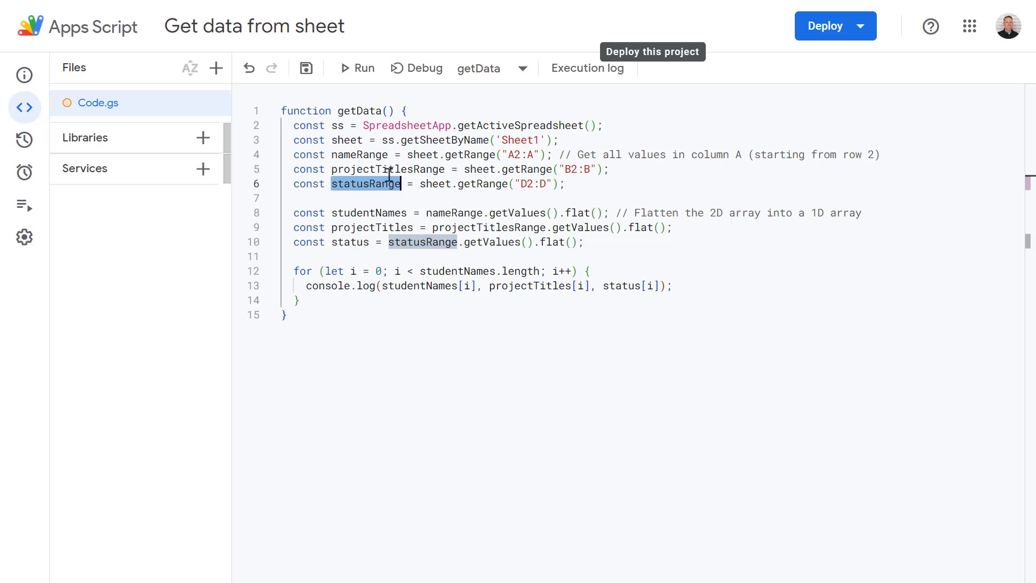
double_click(472, 155)
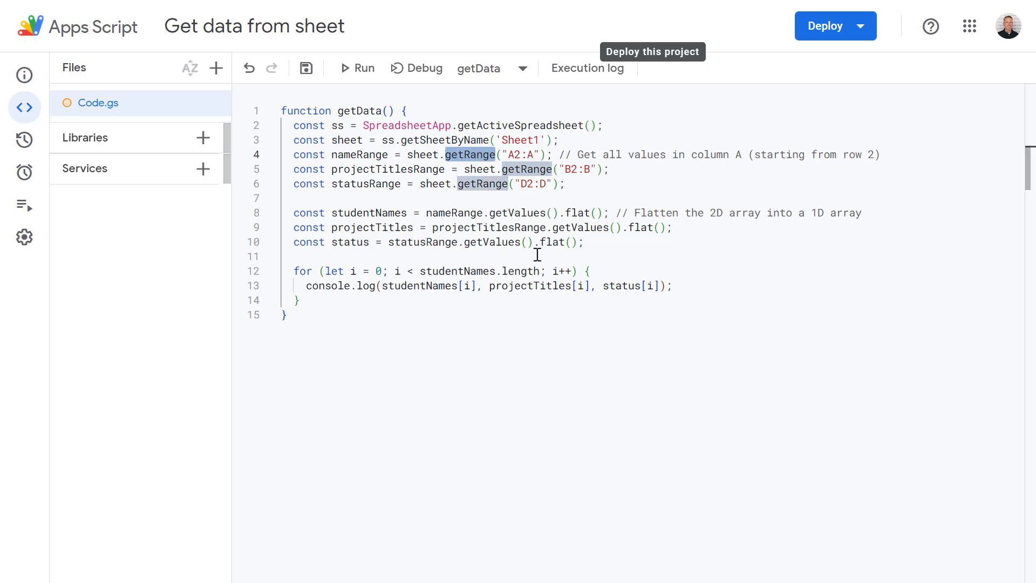
click(359, 68)
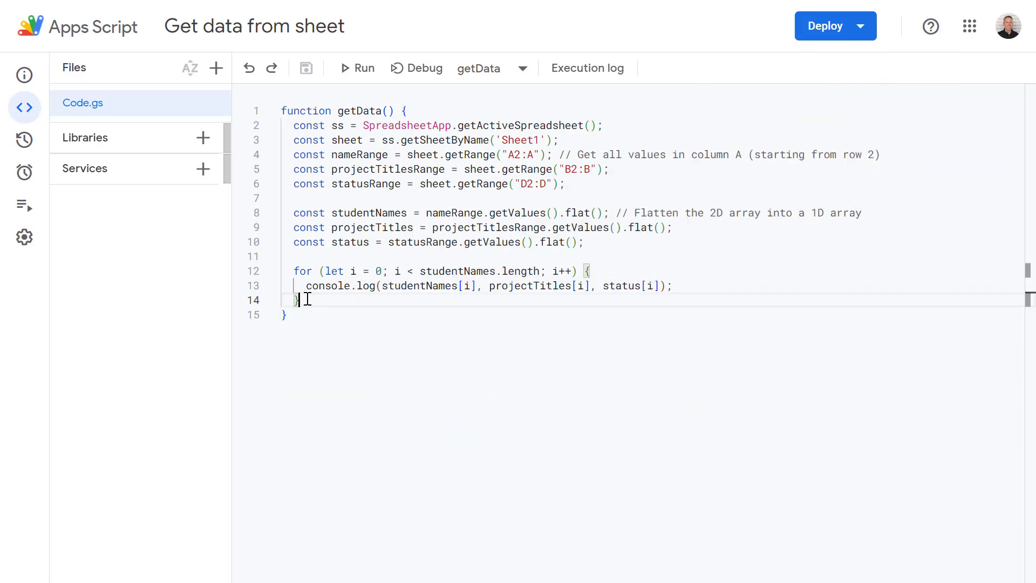
Step: Delete the range-based code after the Sheet1 line, keeping only the spreadsheet and sheet lookups
drag(293, 154, 300, 300)
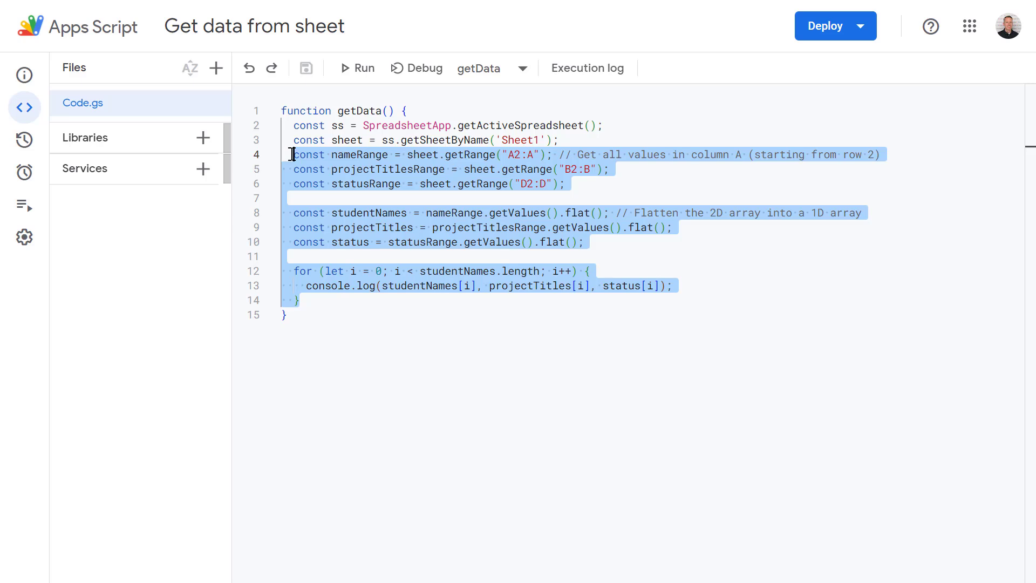
key(Delete)
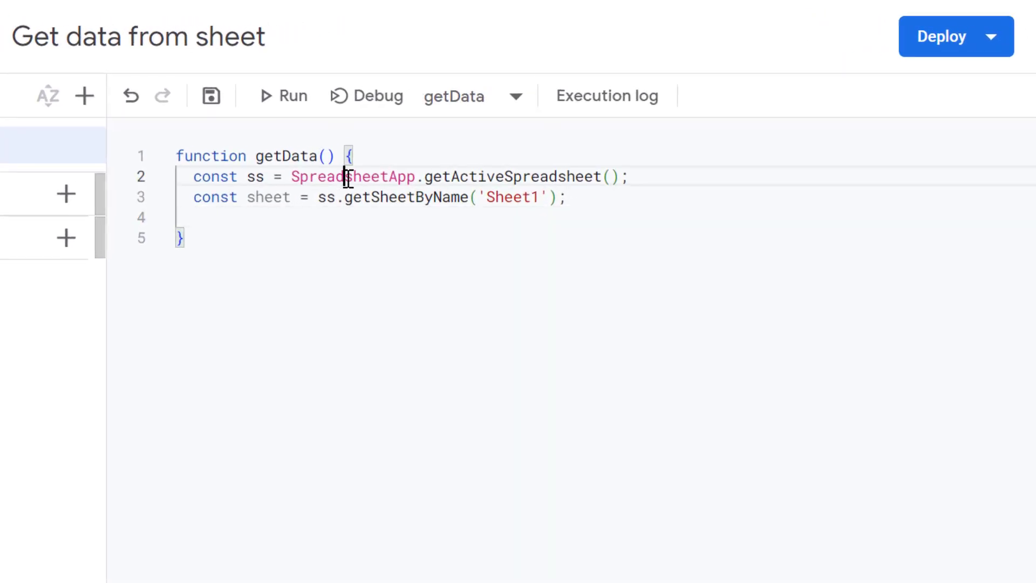
Step: Point out the getActiveSpreadsheet call and the Sheet1 name in the remaining lines
triple_click(348, 177)
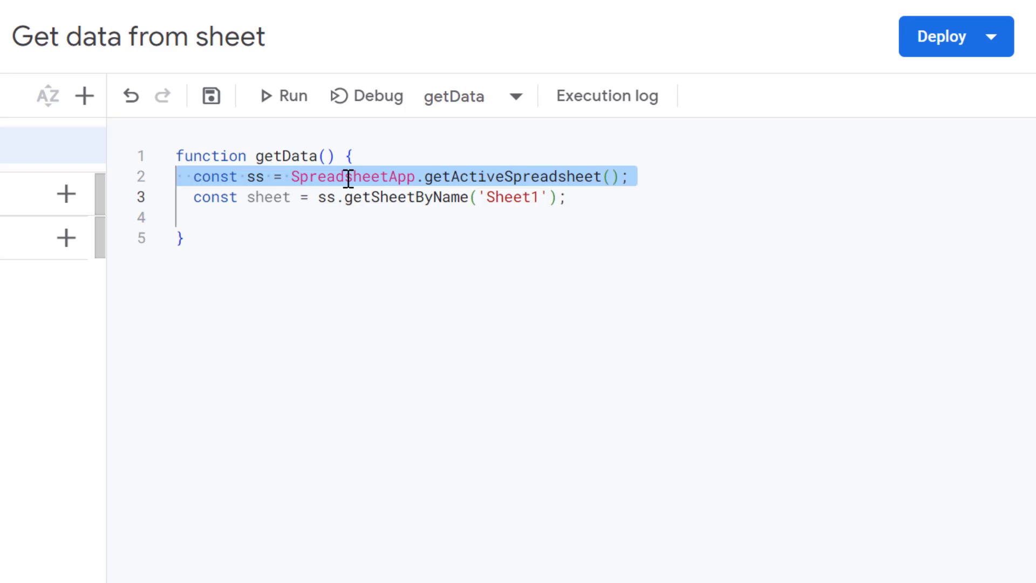
double_click(509, 176)
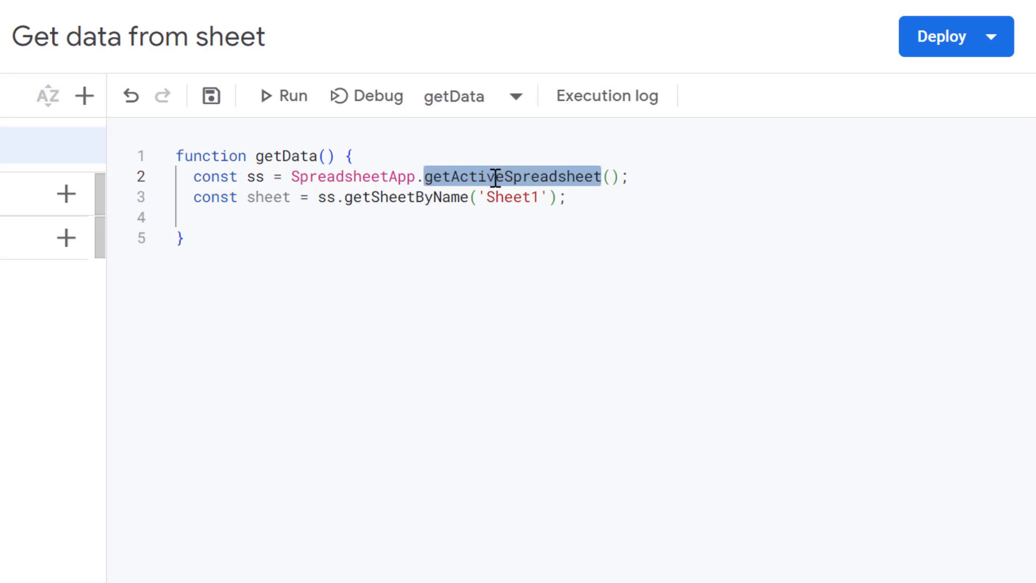
mouse_move(336, 184)
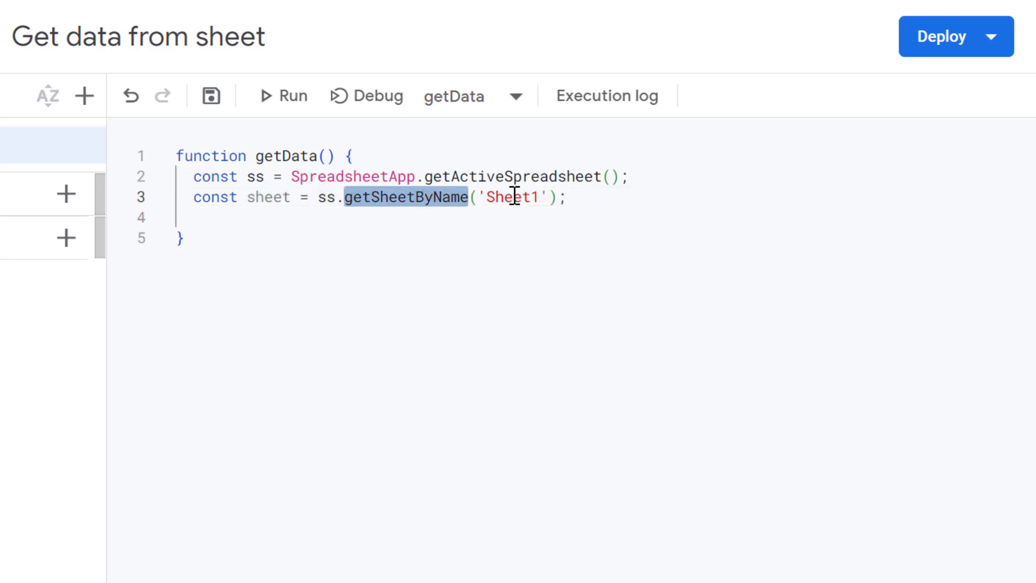
double_click(513, 198)
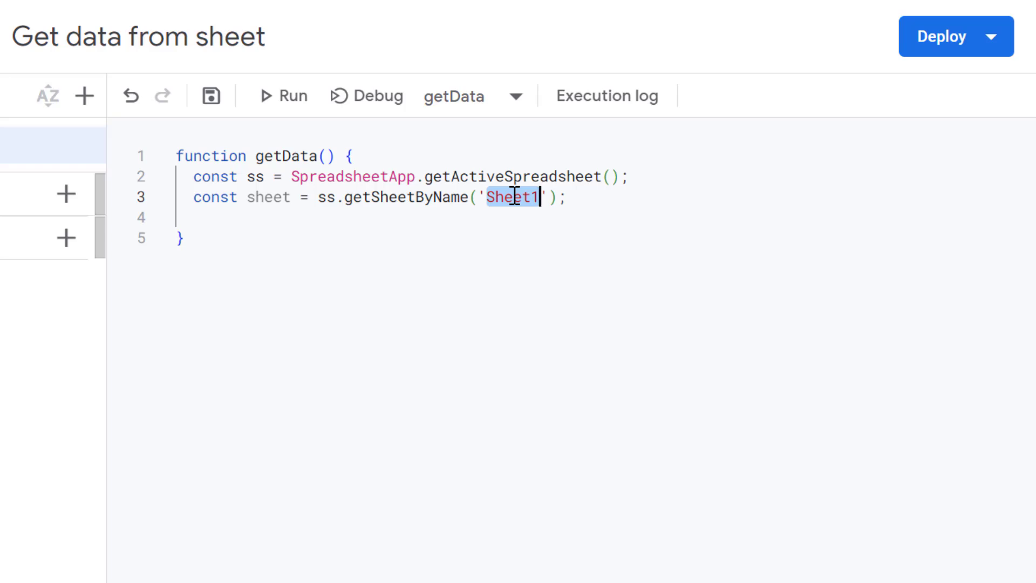
Step: Declare const [head, ...data] to destructure the header row from the data rows
text(const)
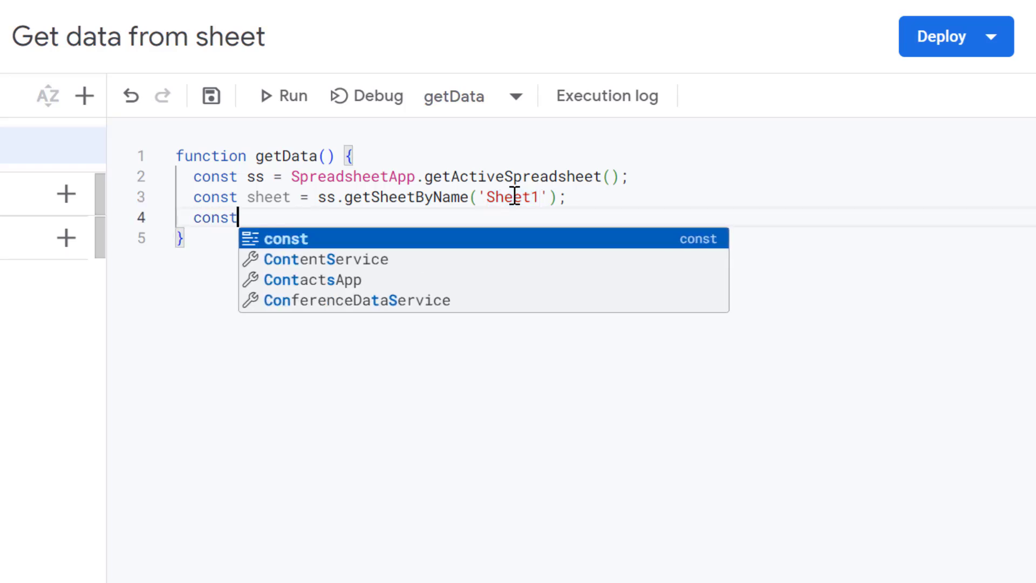
key(Escape)
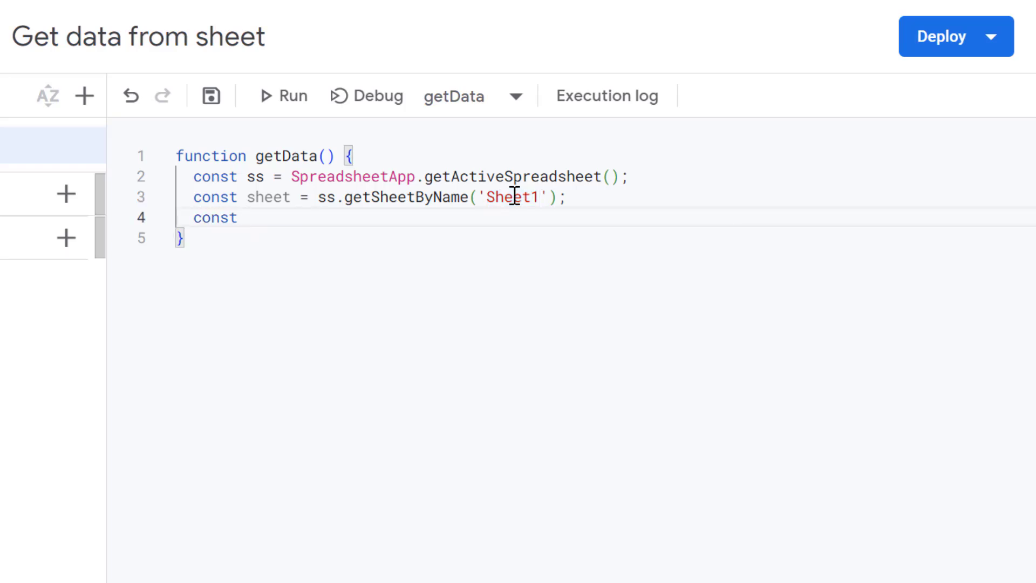
text([])
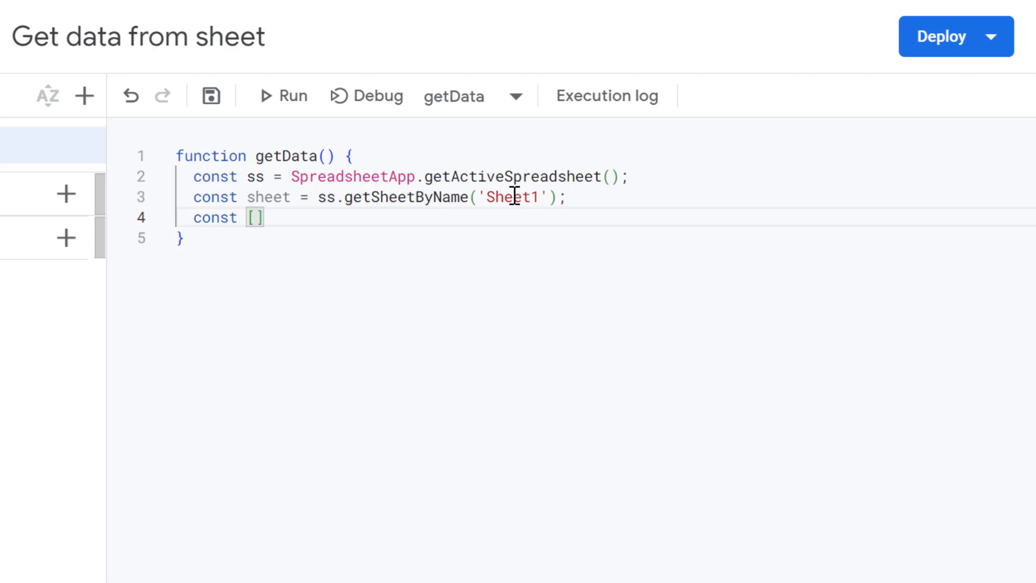
text(head,)
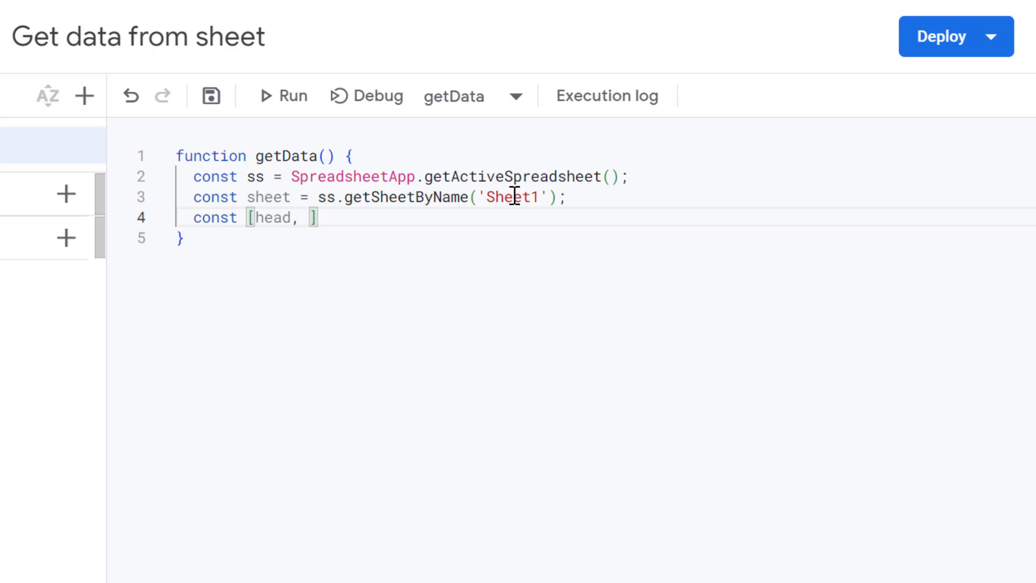
text(...)
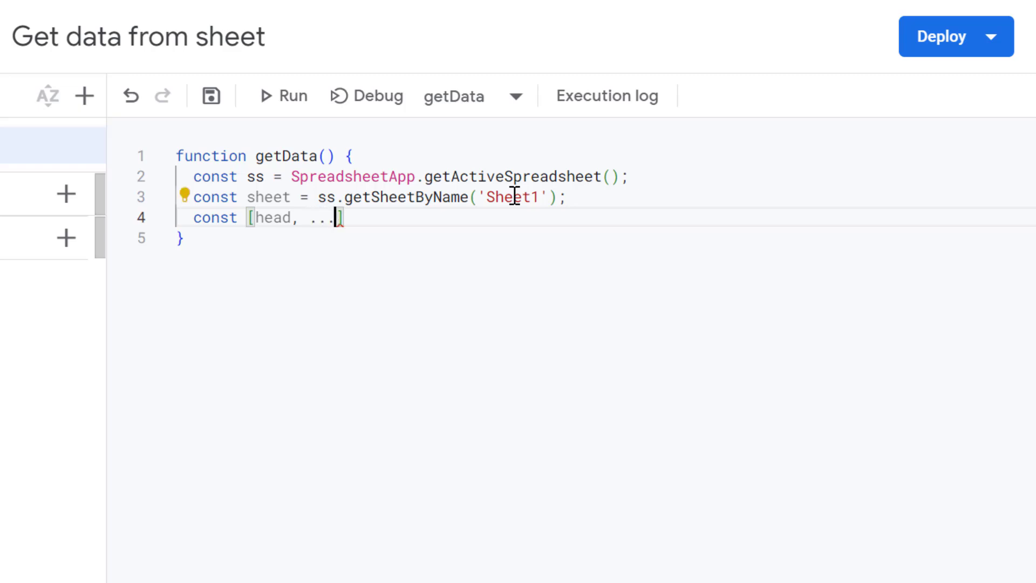
text(data)
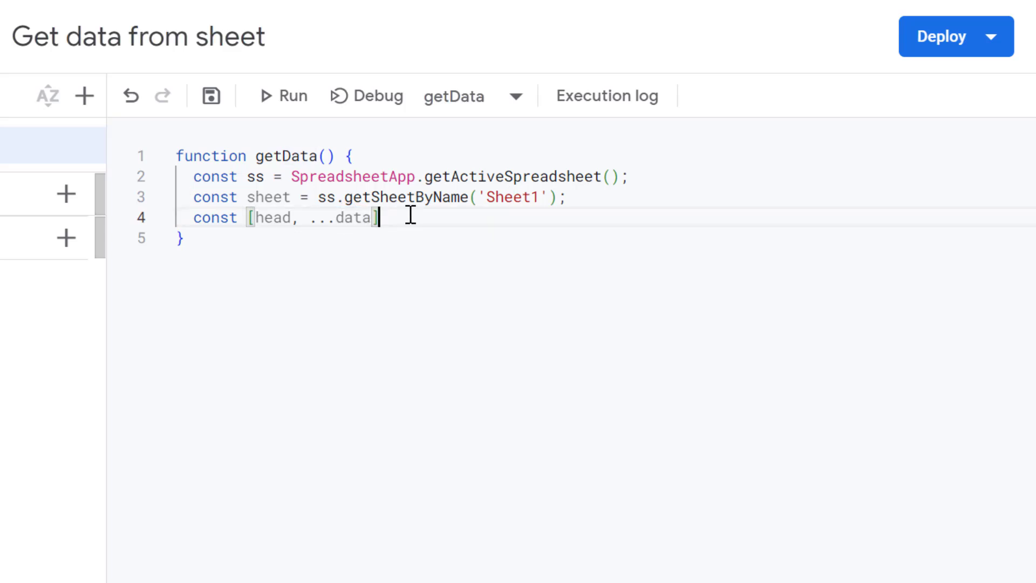
text(=)
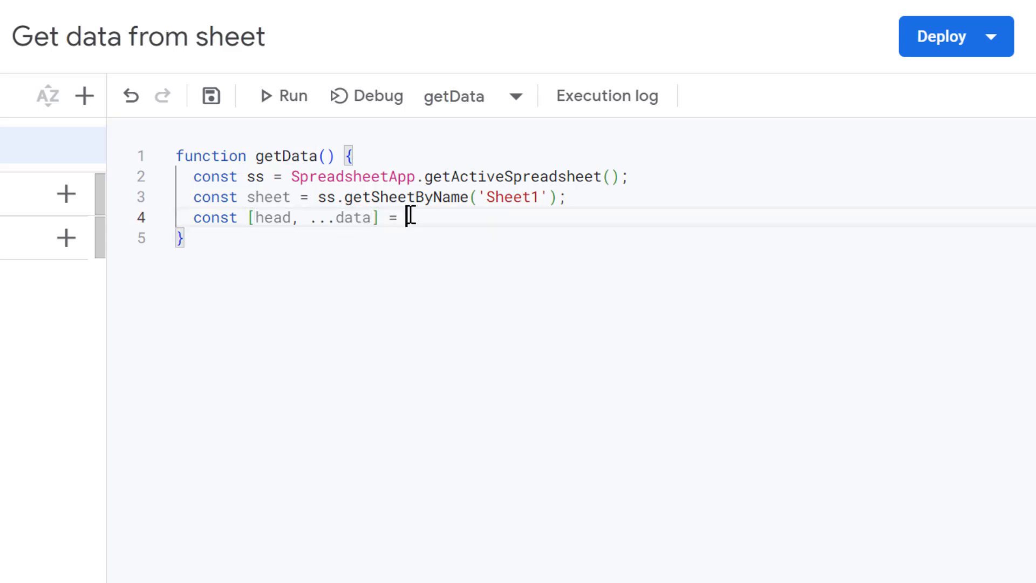
Step: Assign it from sheet.getDataRange().getValues() and point out the data variable
text(sheet)
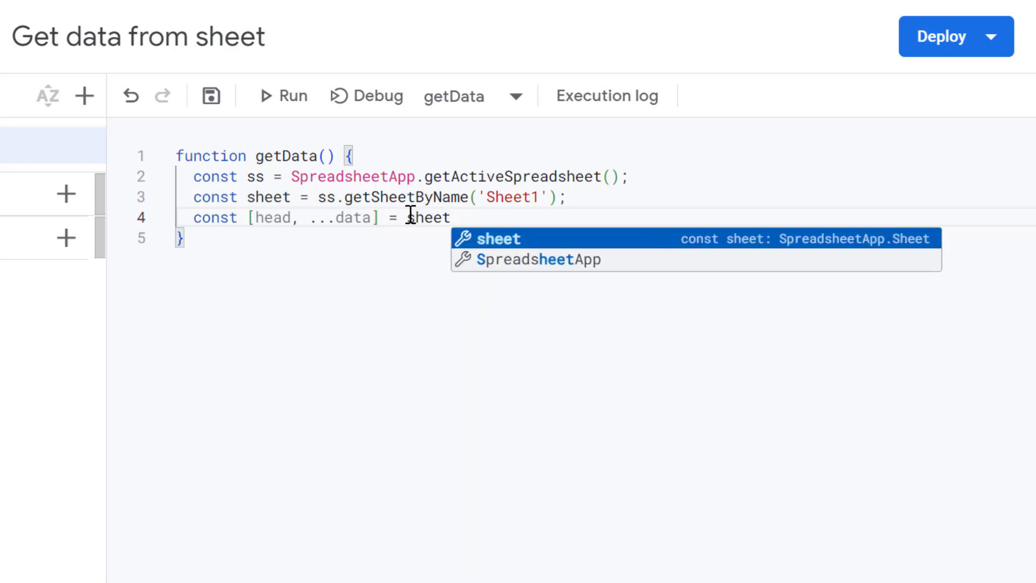
text(.getDataRange)
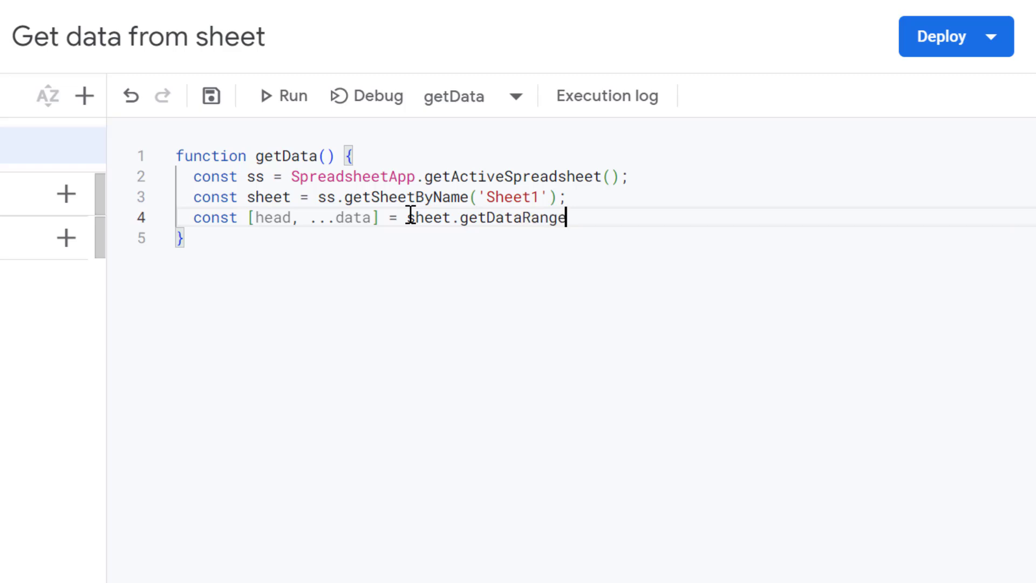
text(())
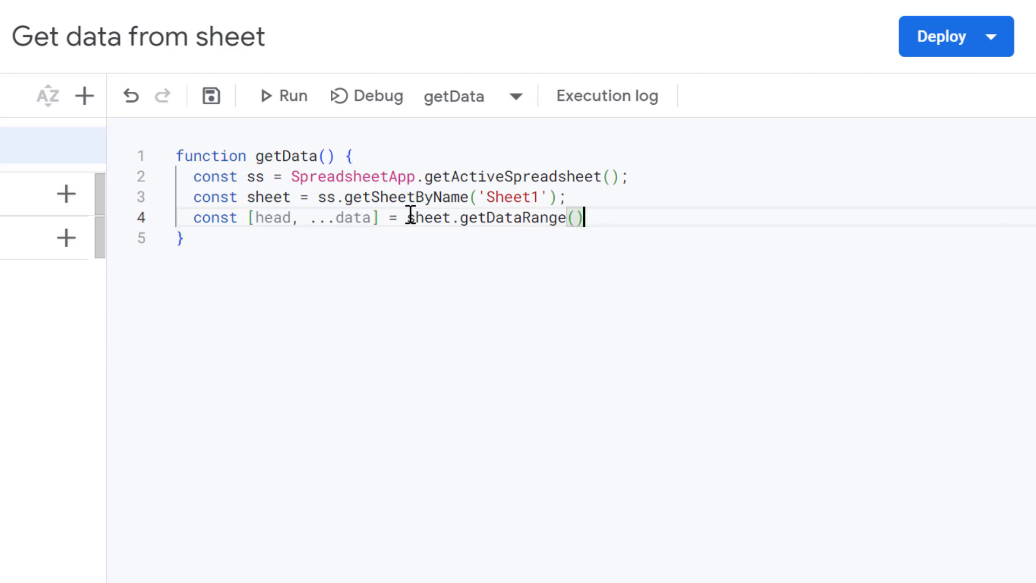
text(.get)
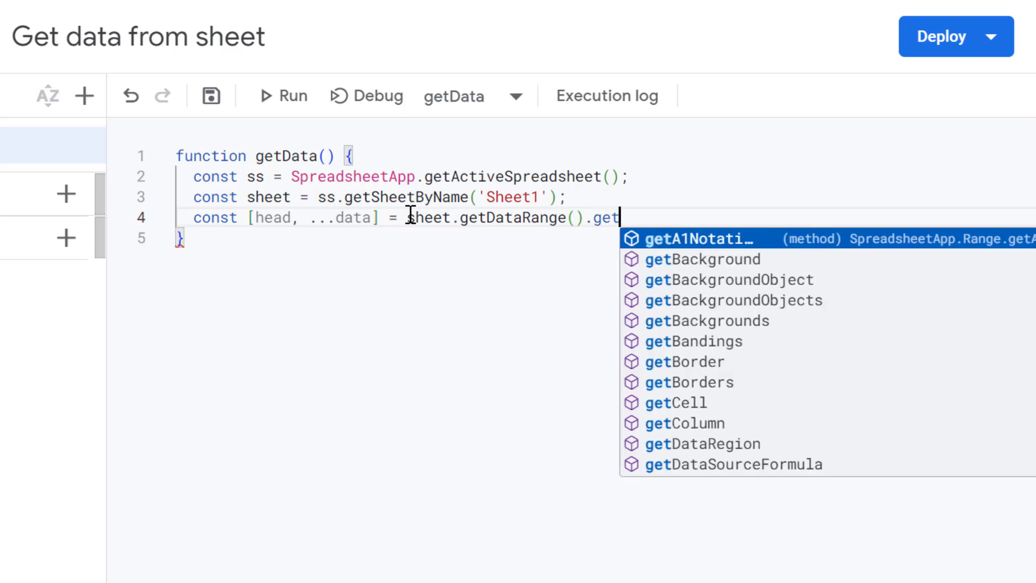
text(Values)
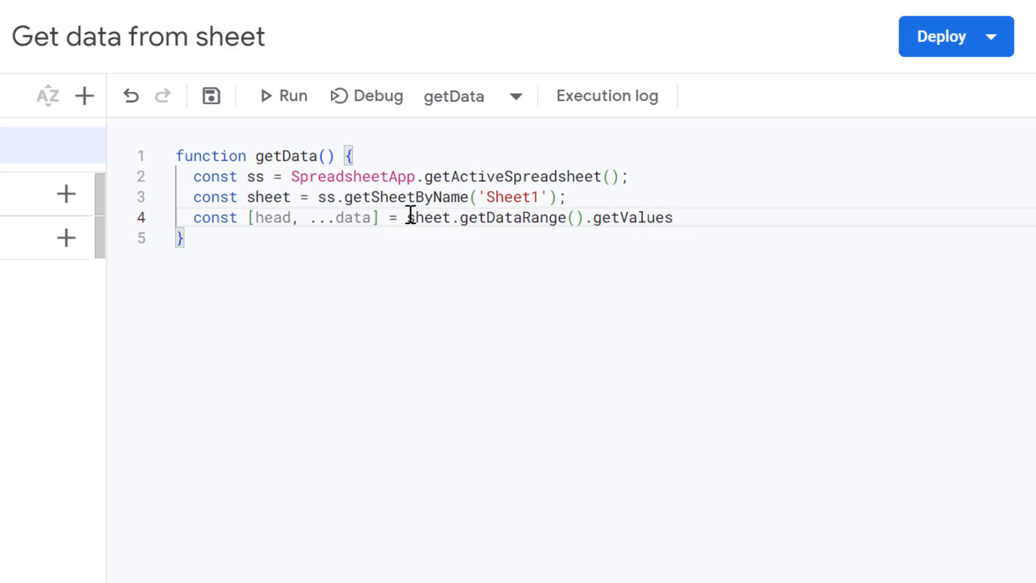
text(())
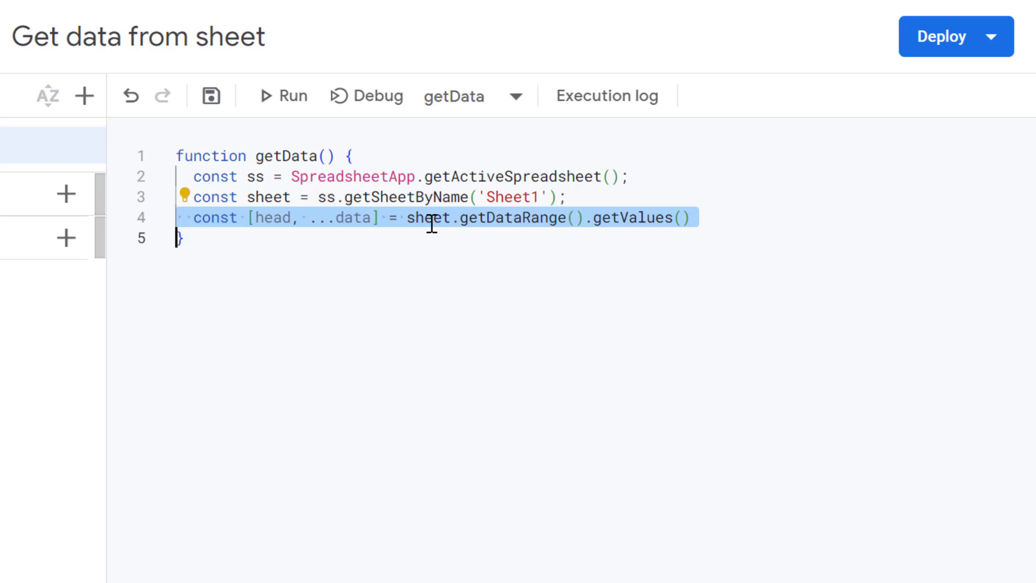
double_click(272, 217)
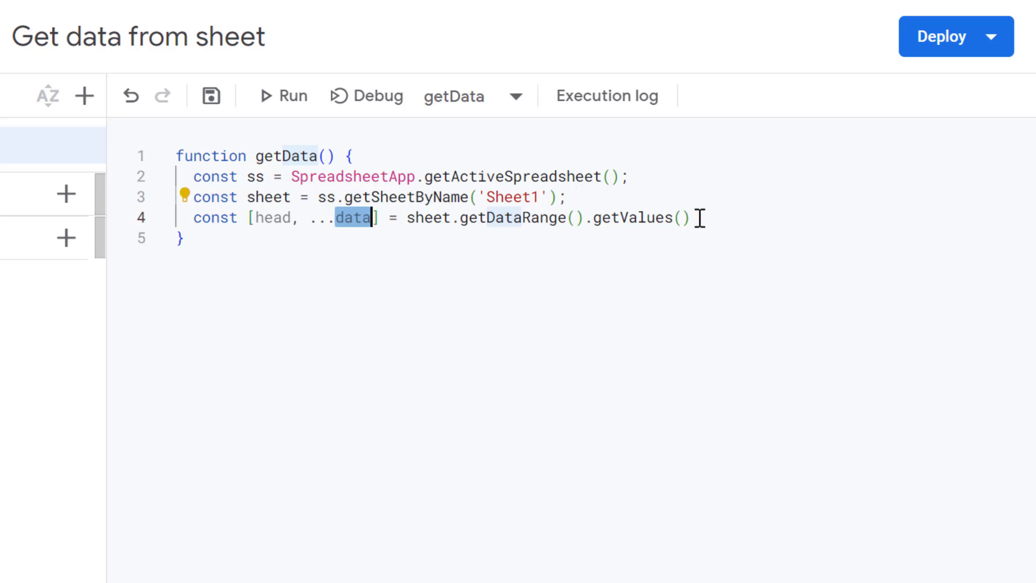
Step: Start a data.forEach((row,i) => loop below the values line
key(Enter)
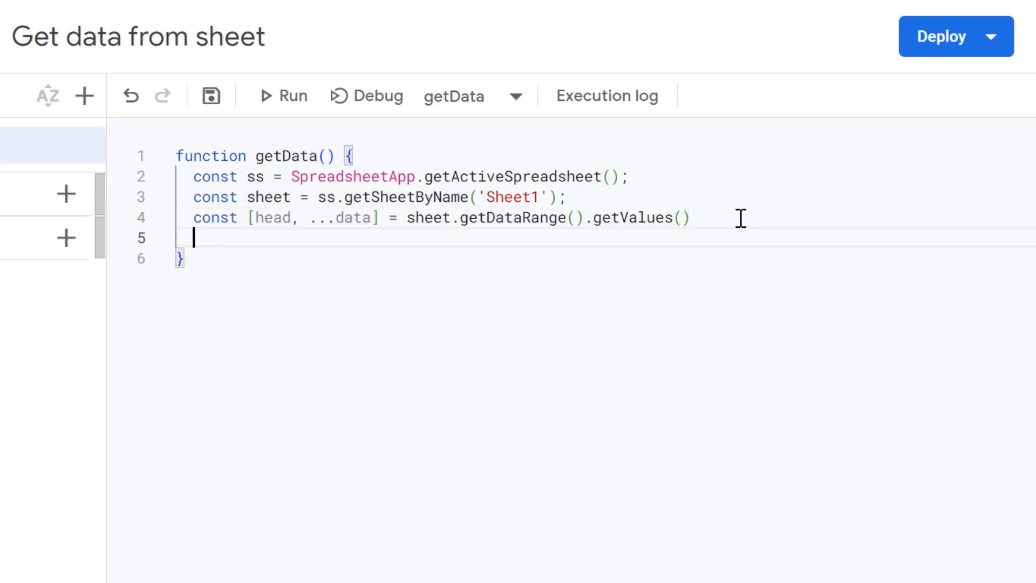
key(Enter)
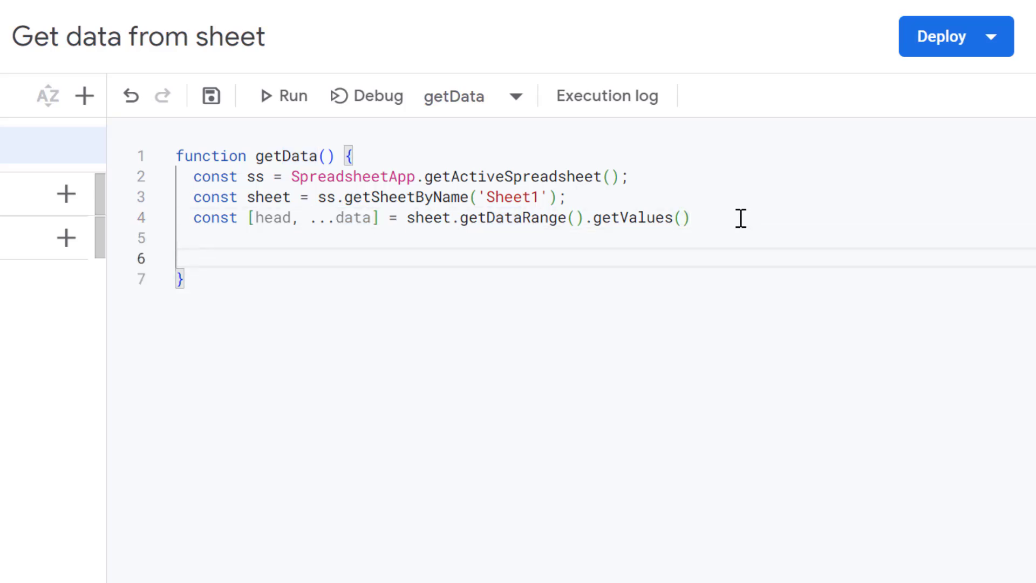
text(dat)
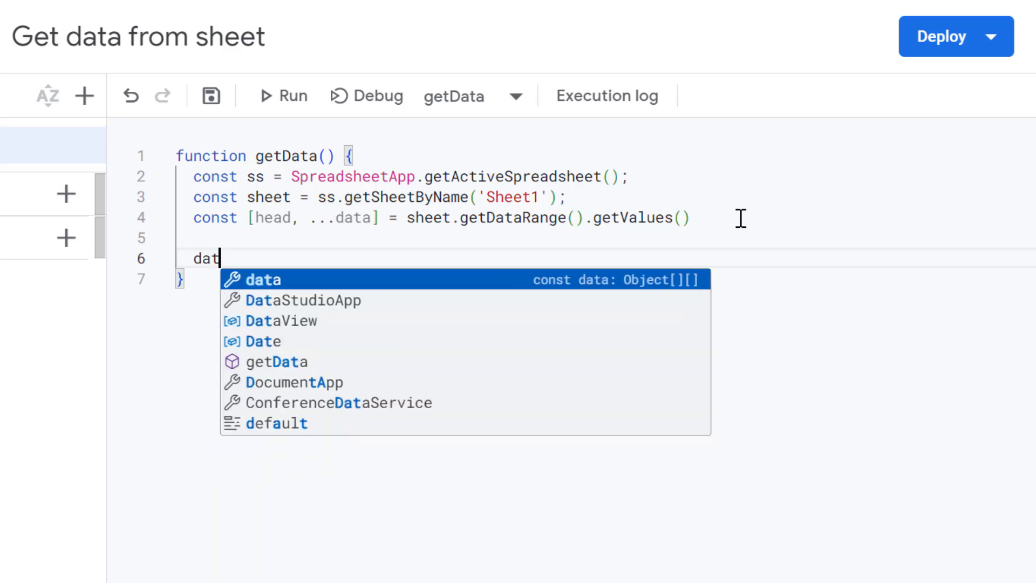
text(a.f)
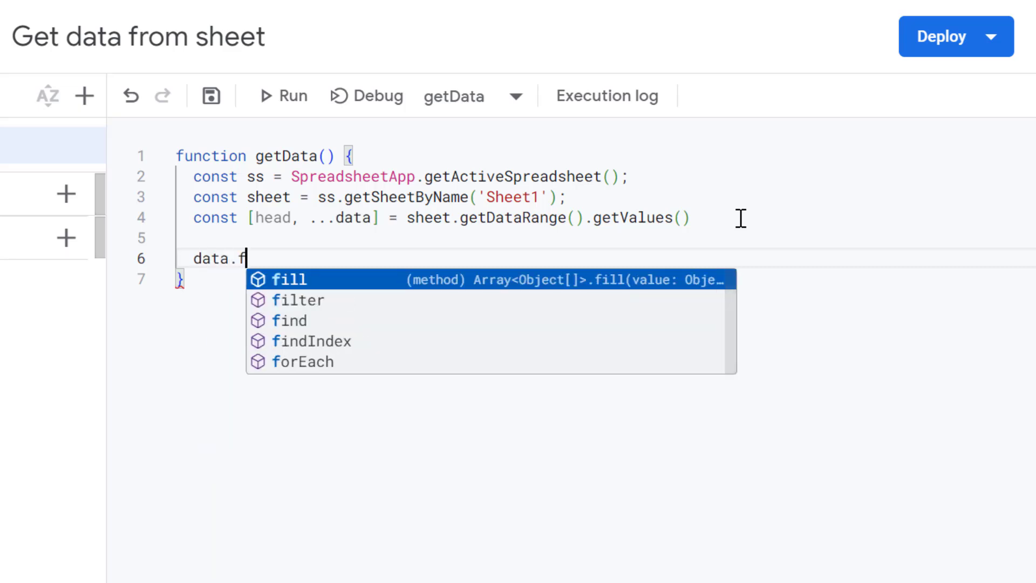
click(302, 361)
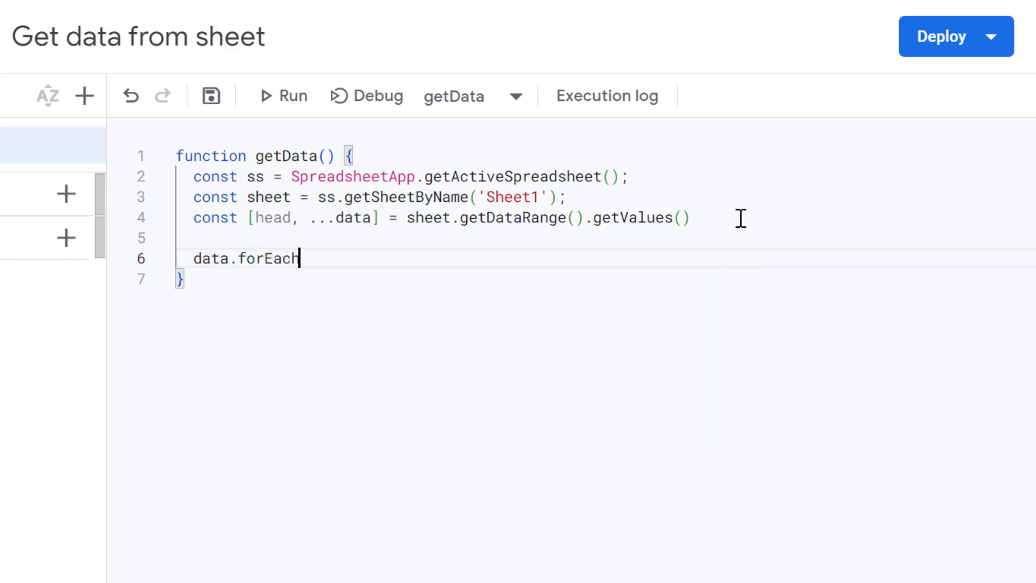
text((()
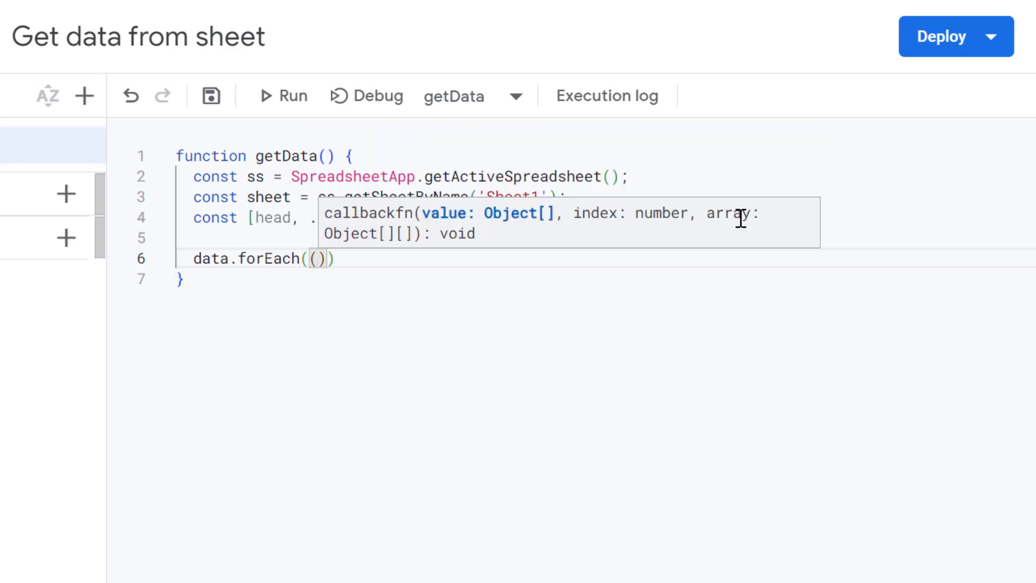
text(row,i)
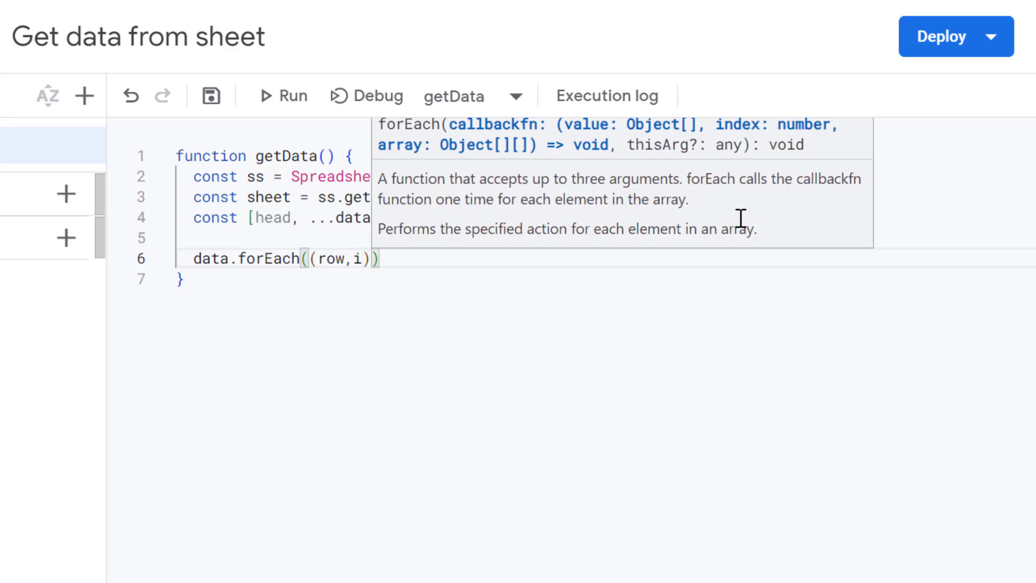
text(=> {)
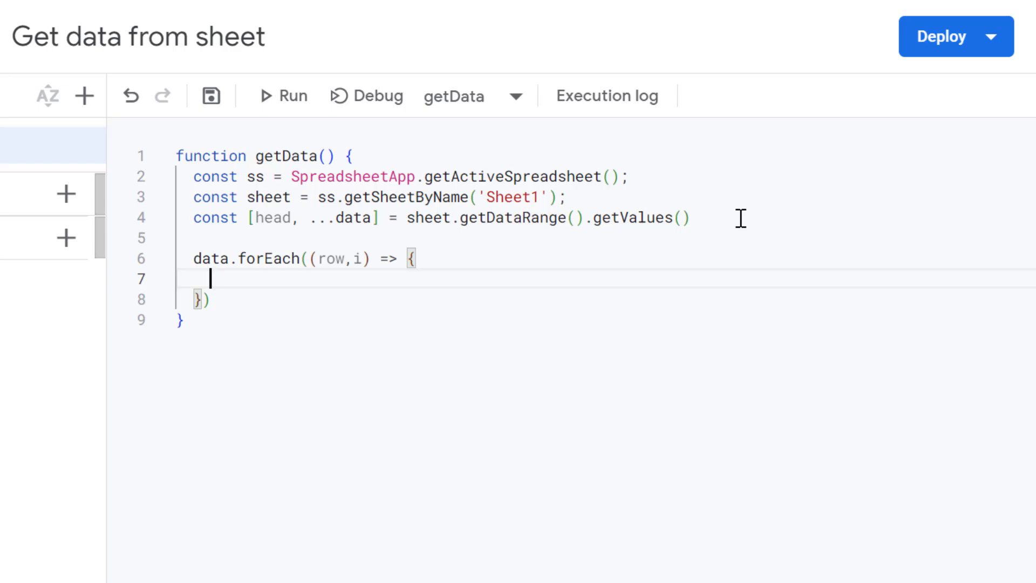
Step: Inside the loop write const studentName = row[head.indexOf, the header-index lookup
text(const)
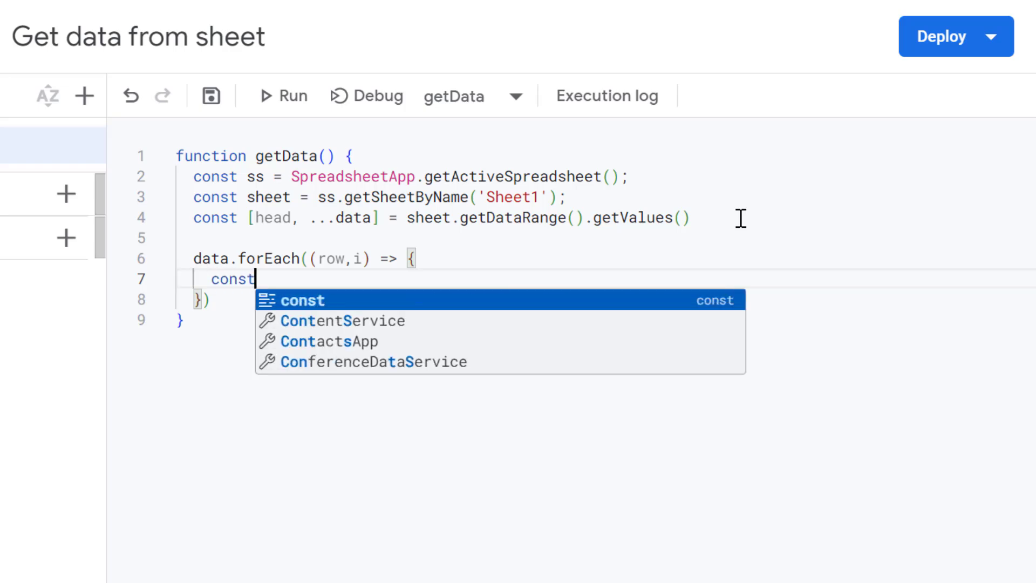
text(stude)
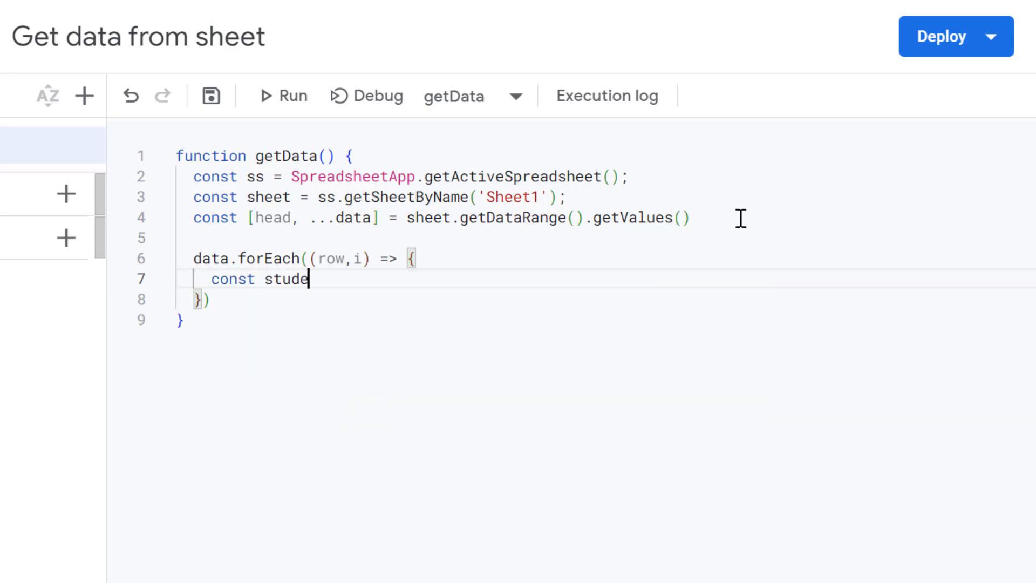
text(ntName =)
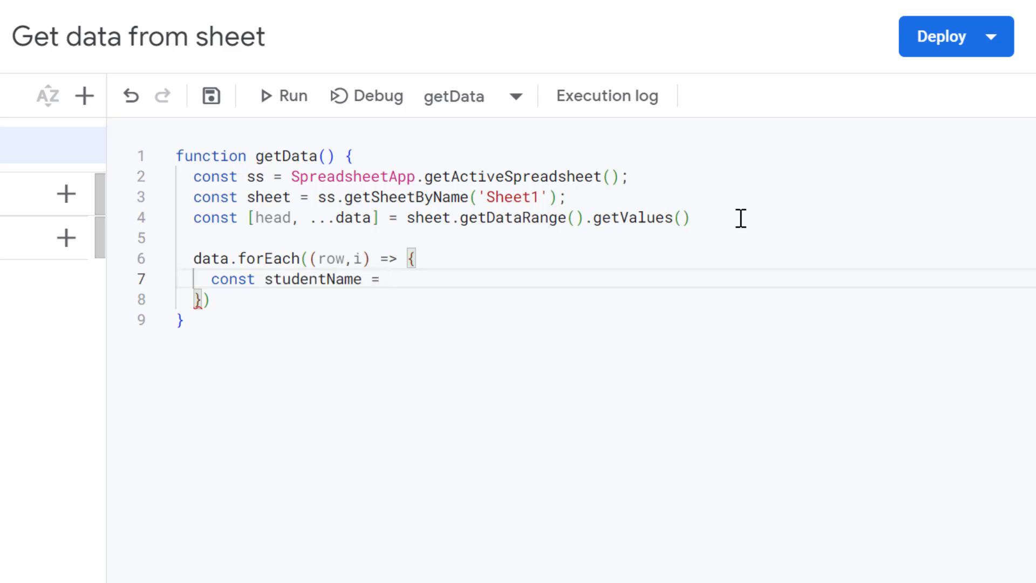
text(row)
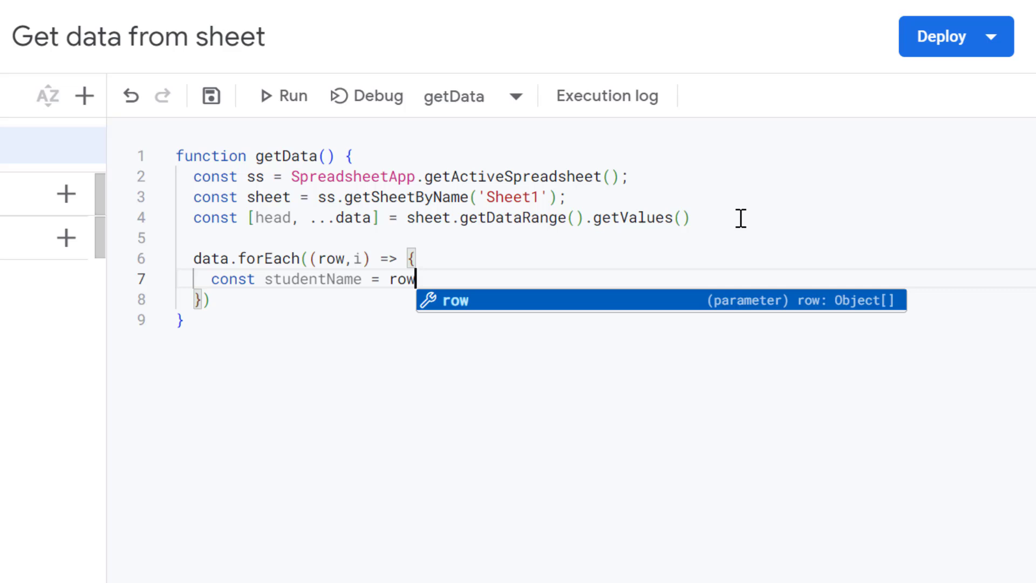
text([])
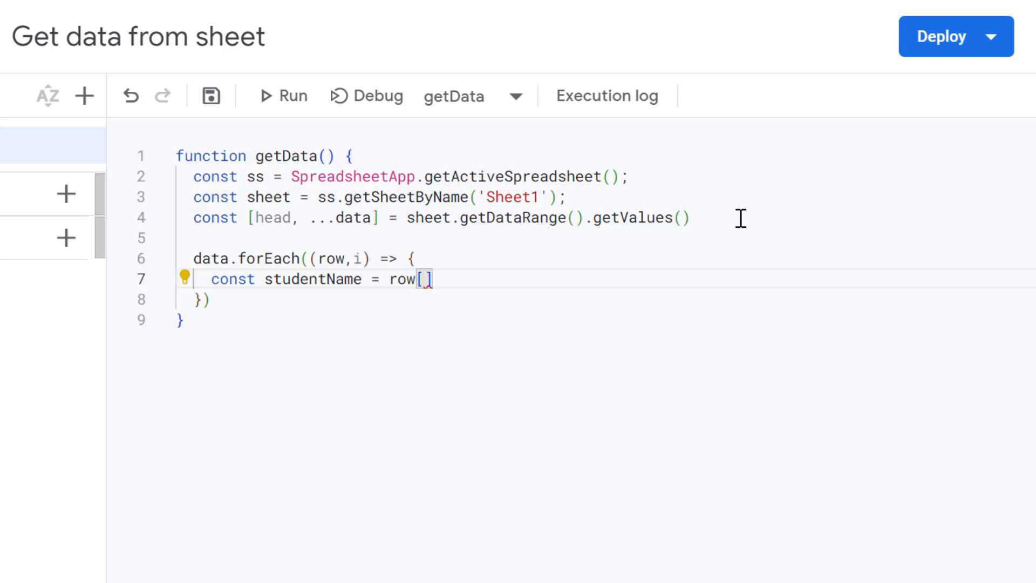
text(head)
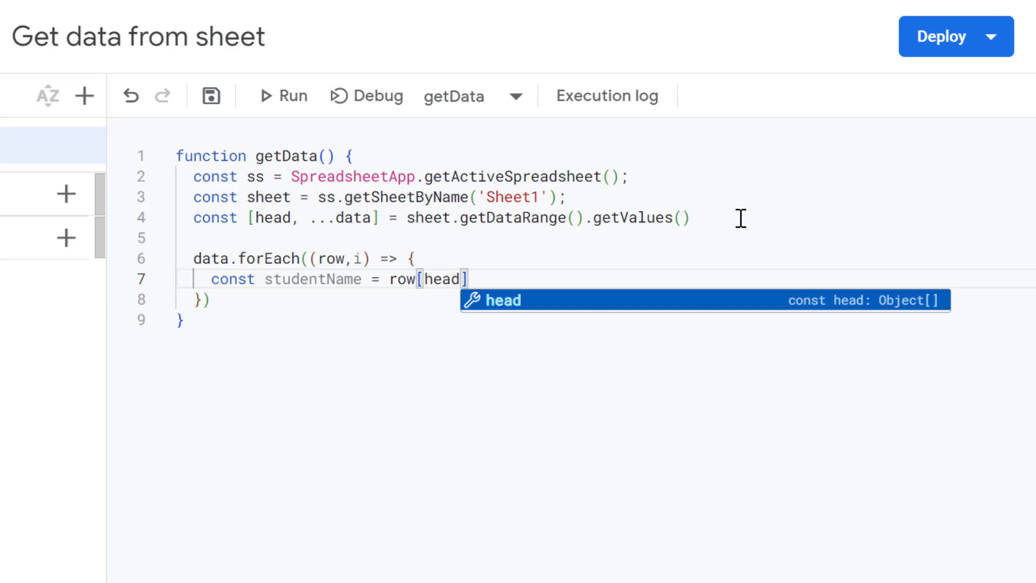
text(.)
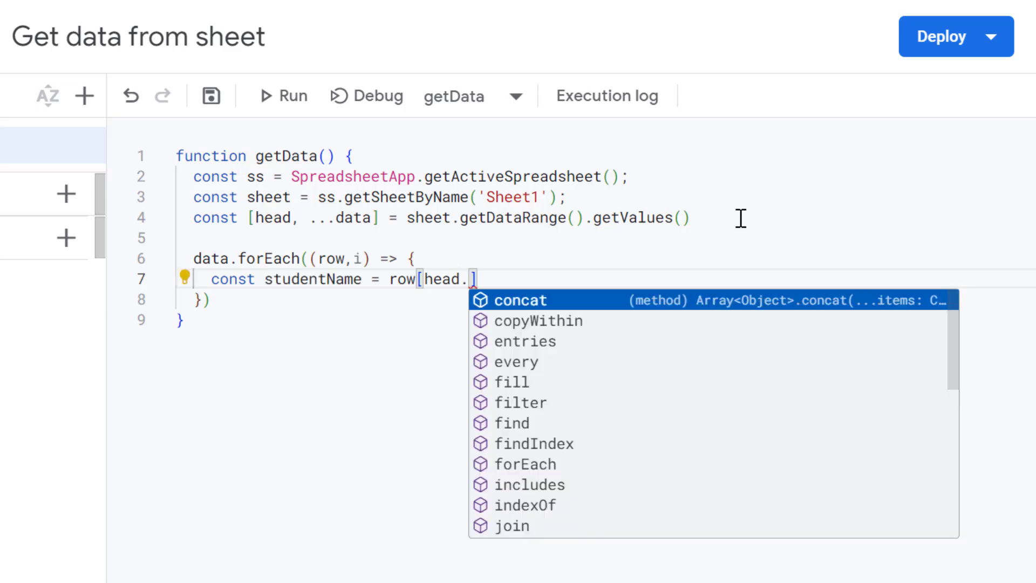
text(index)
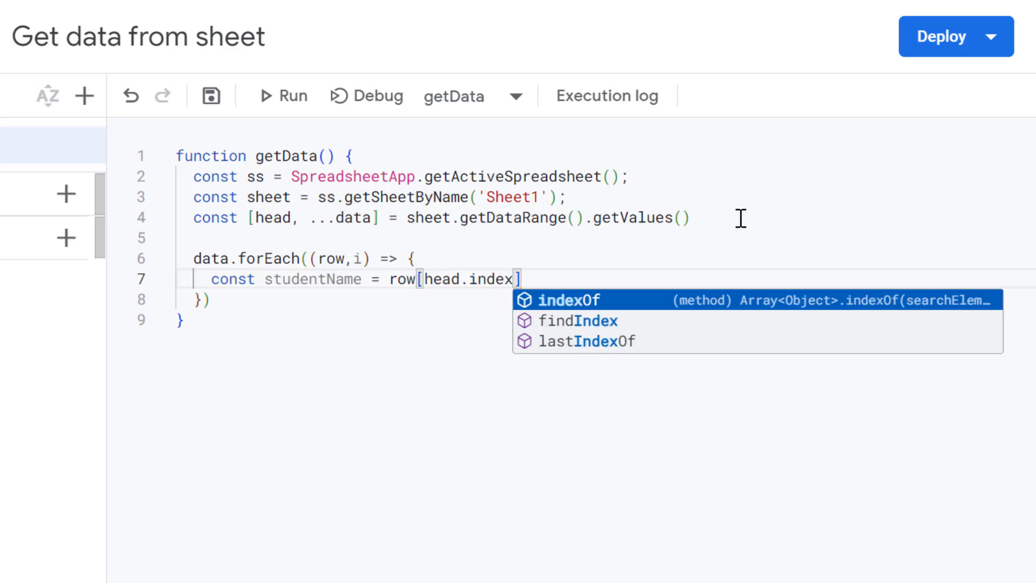
text(Of)
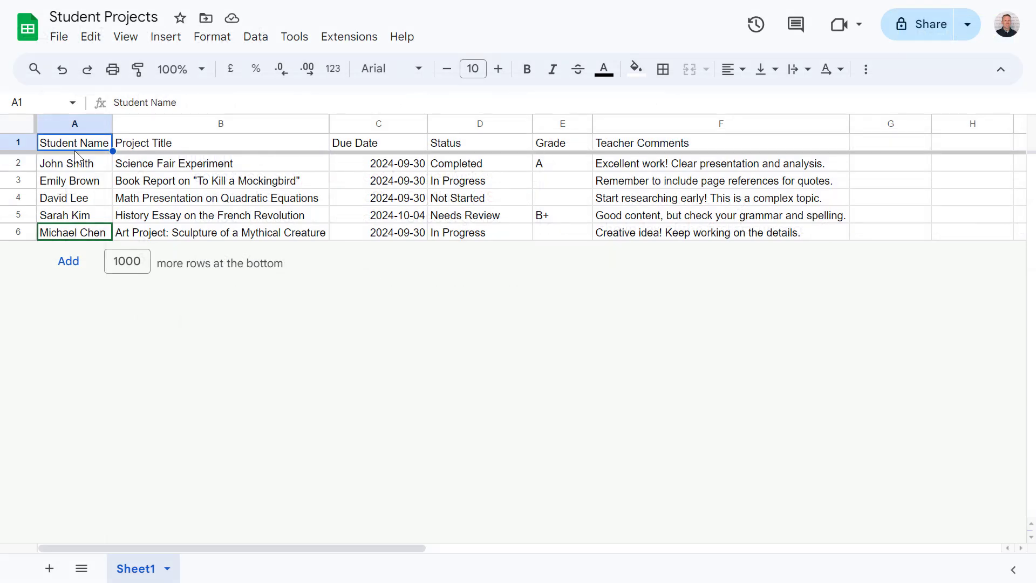
mouse_move(66, 150)
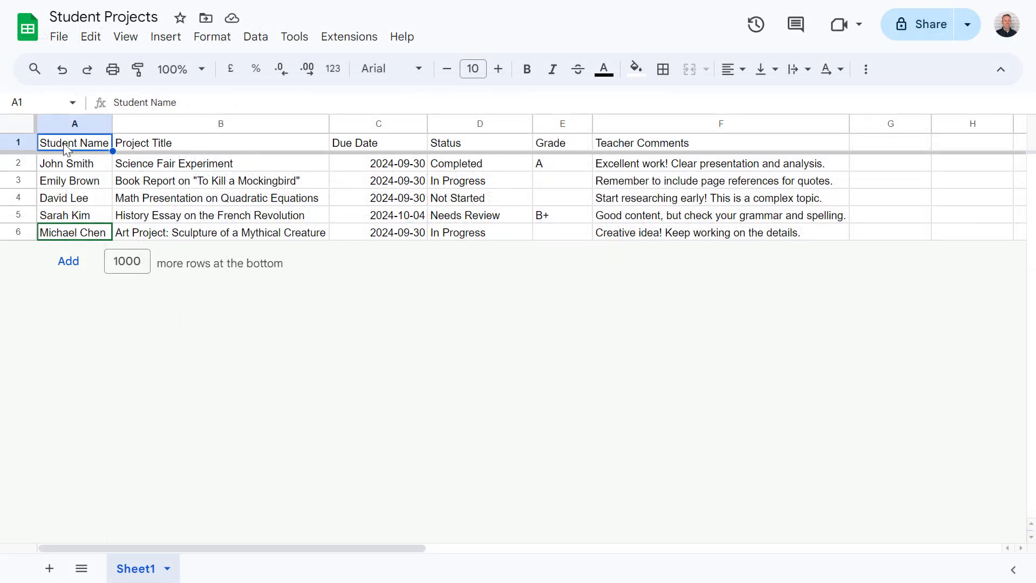
mouse_move(100, 152)
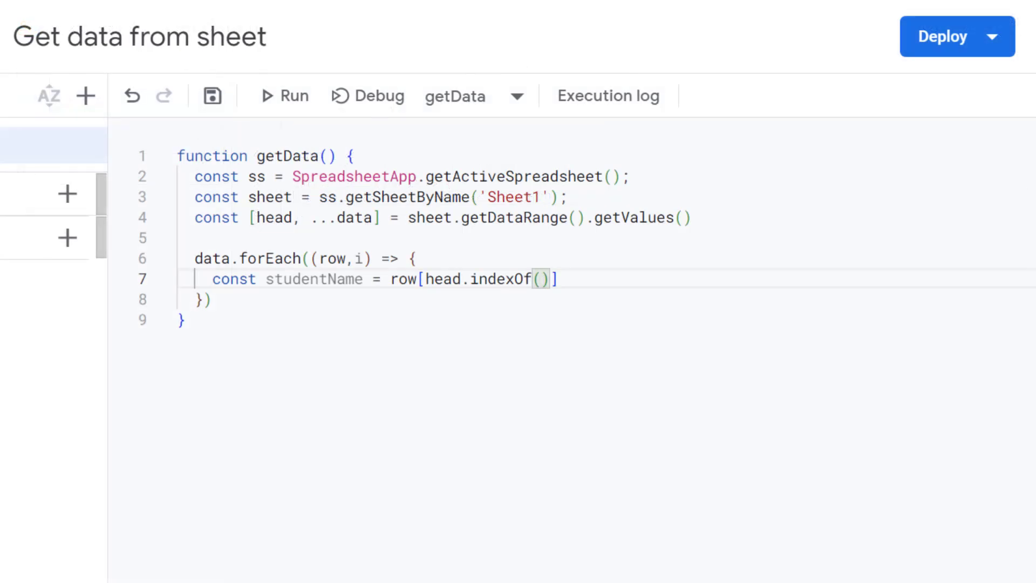
Step: Finish the lookup as row[head.indexOf('Student Name')] and point out indexOf and head
text('Student Name')
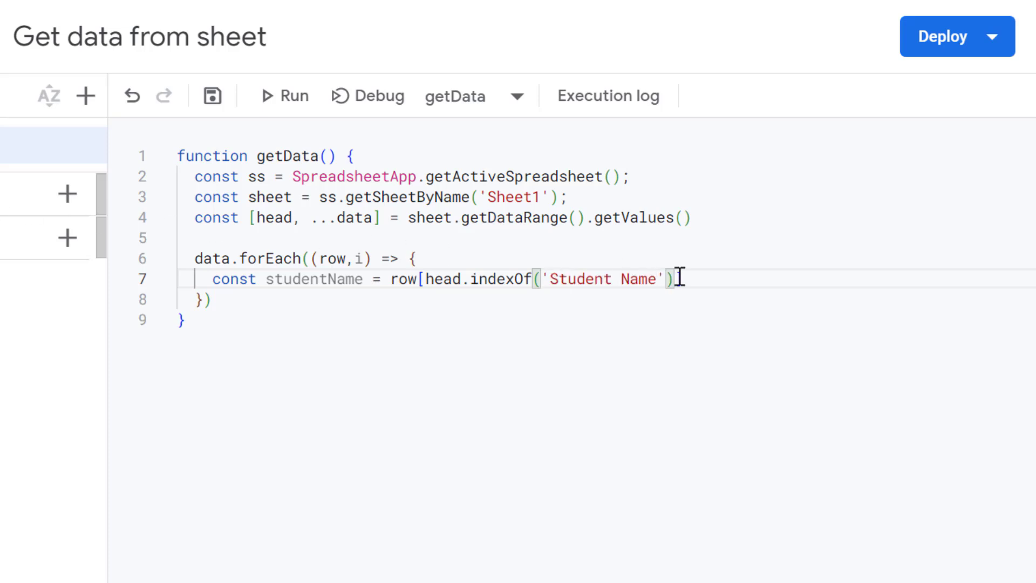
text(])
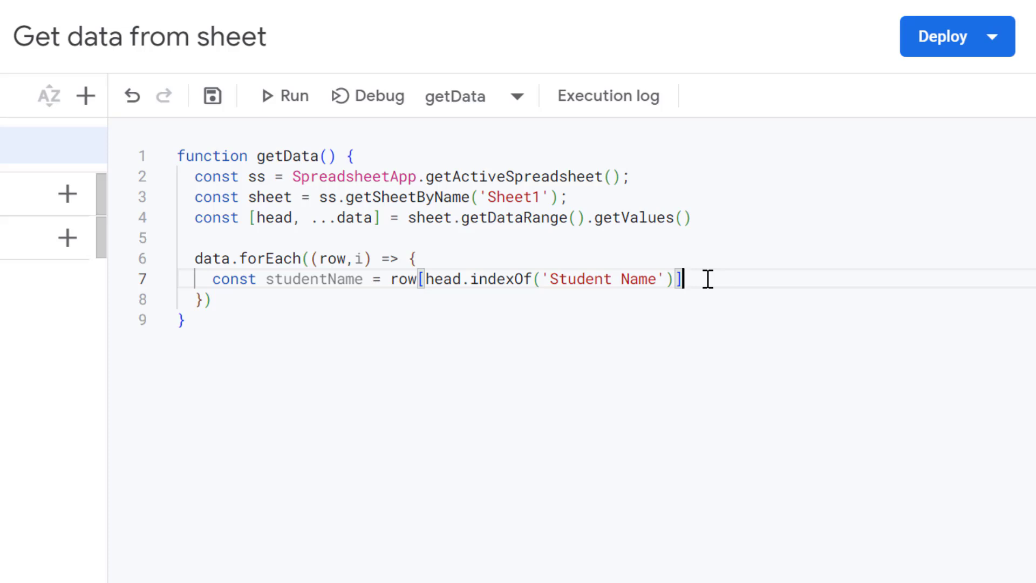
double_click(500, 278)
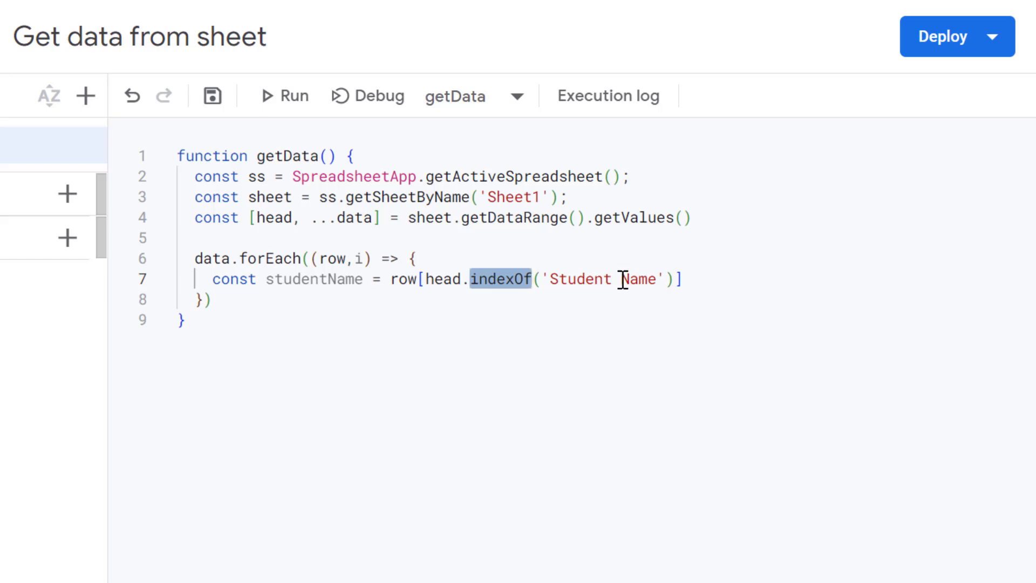
mouse_move(590, 279)
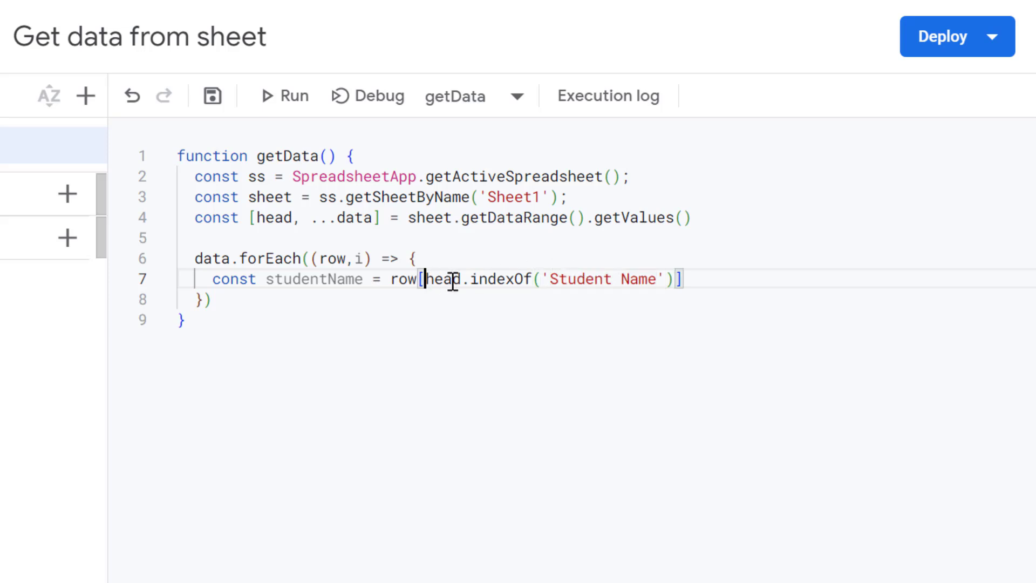
double_click(578, 278)
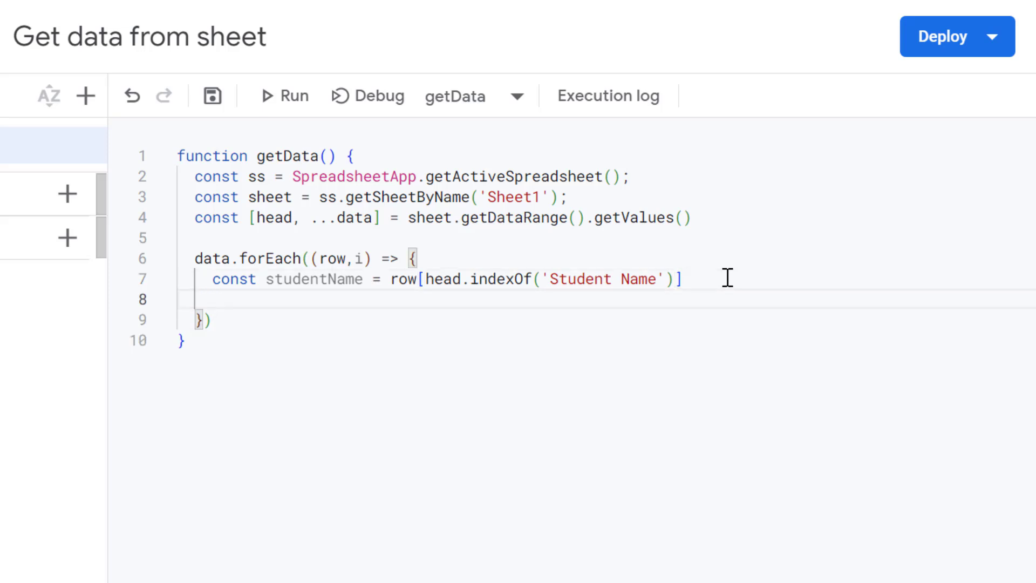
Step: Add console.log(studentName) inside the loop
text(conso)
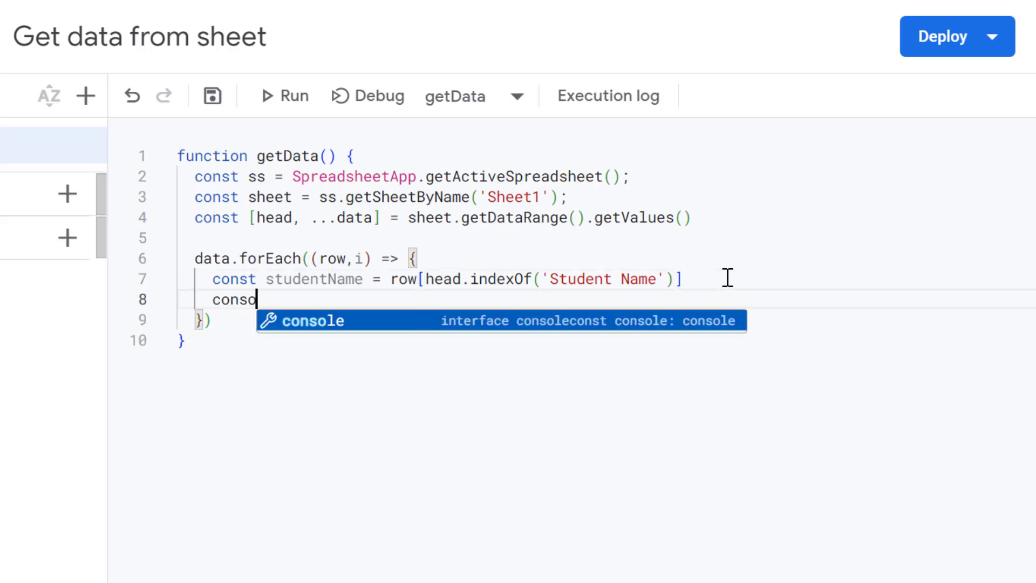
text(le.log()
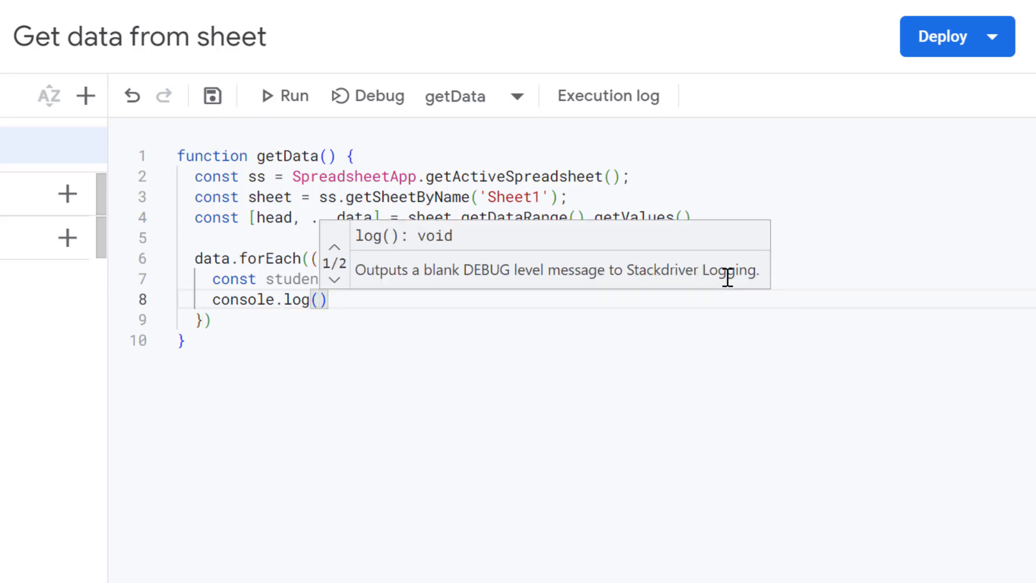
text(studentName)
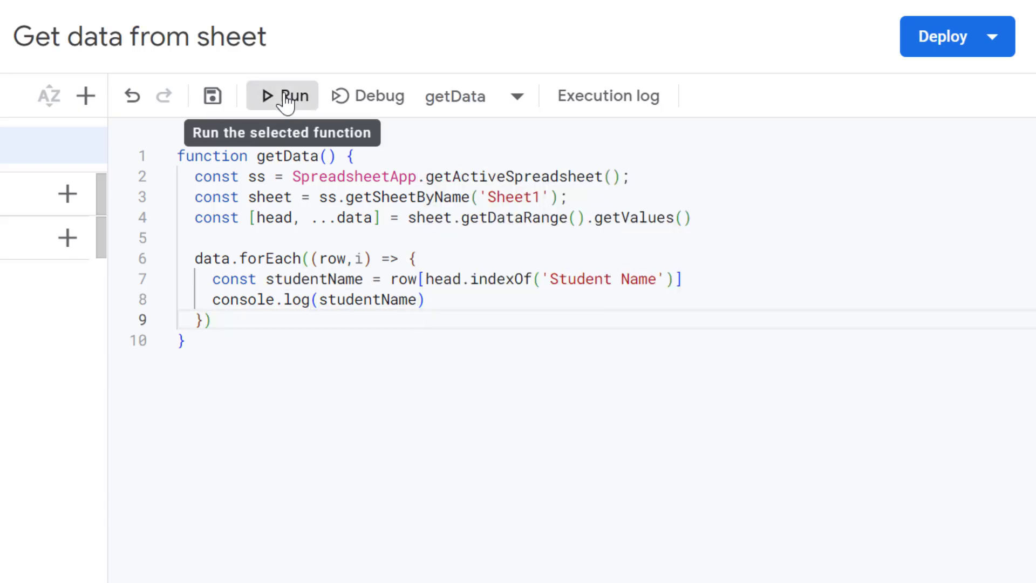
Step: Run getData so the log lists the five student names, John Smith through Michael Chen
click(282, 95)
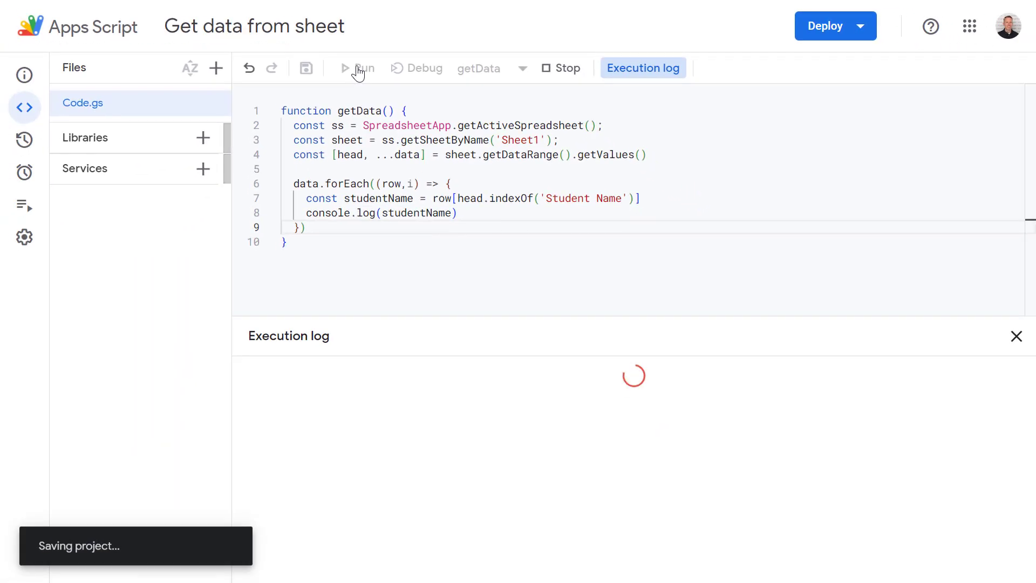
click(346, 68)
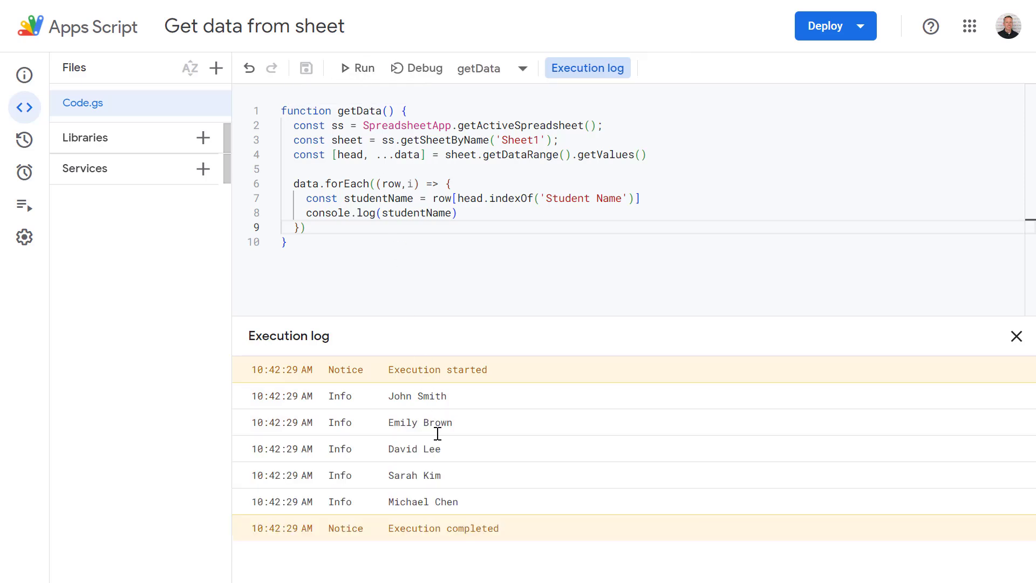
mouse_move(462, 437)
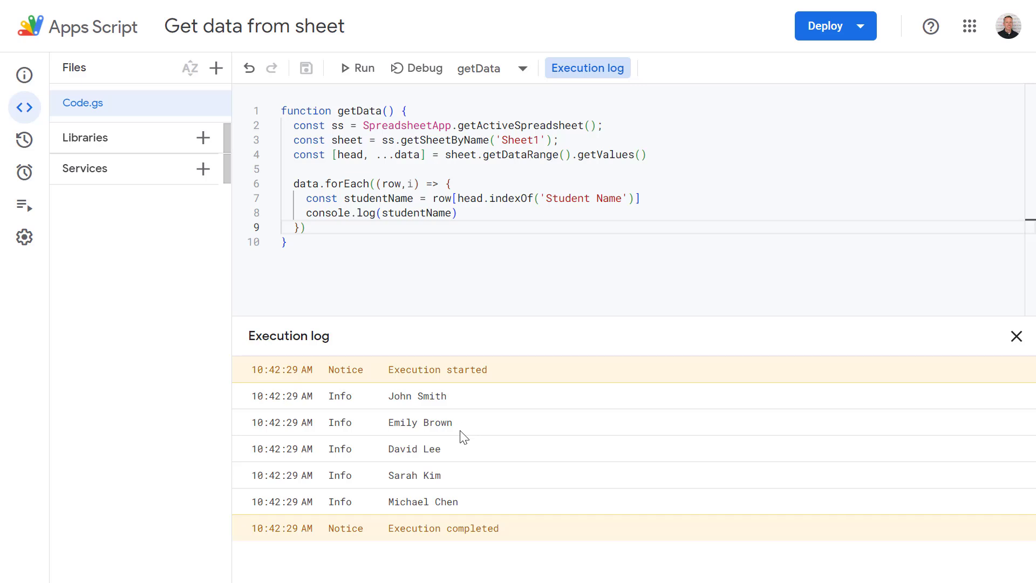
mouse_move(461, 430)
text(const p)
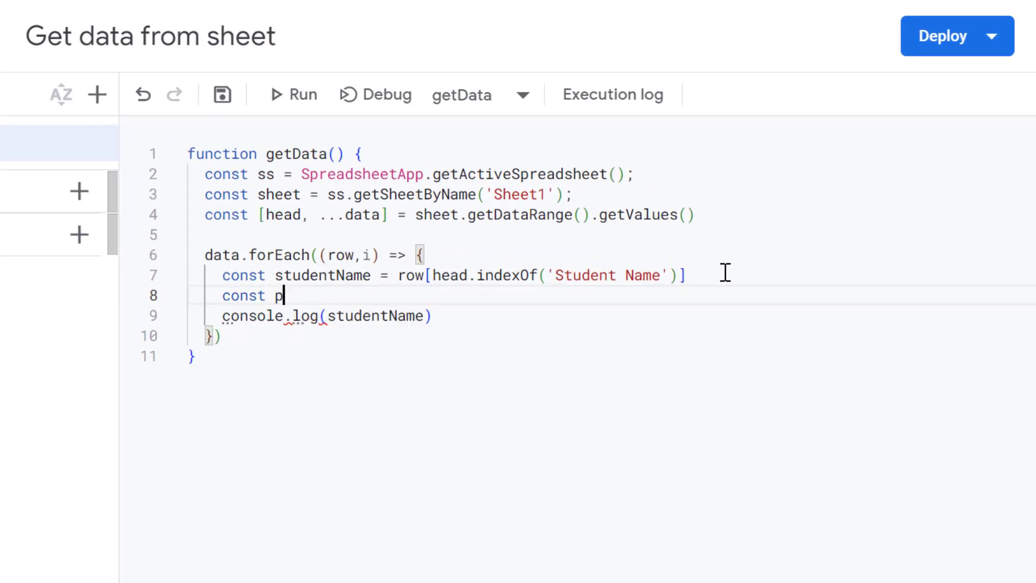
Step: Write const projectTitle = row[head.indexOf('Project Title')] inside the loop
text(rojectR)
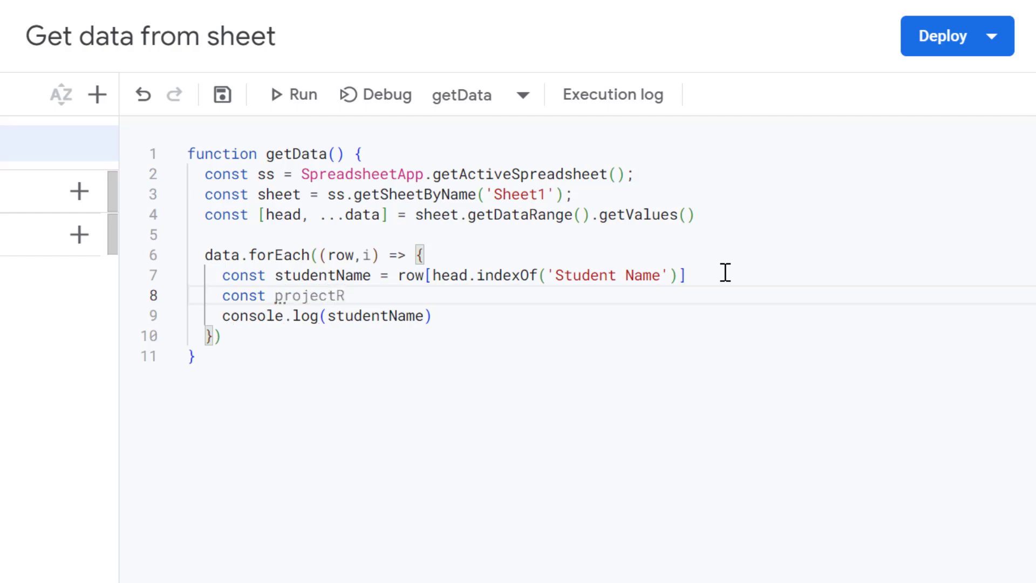
text(itle)
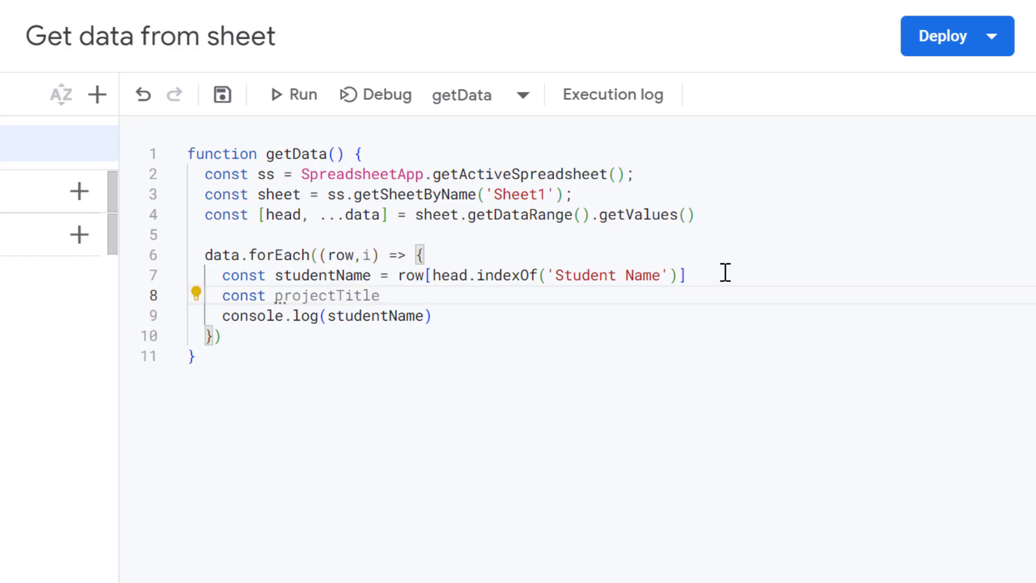
text(= rp)
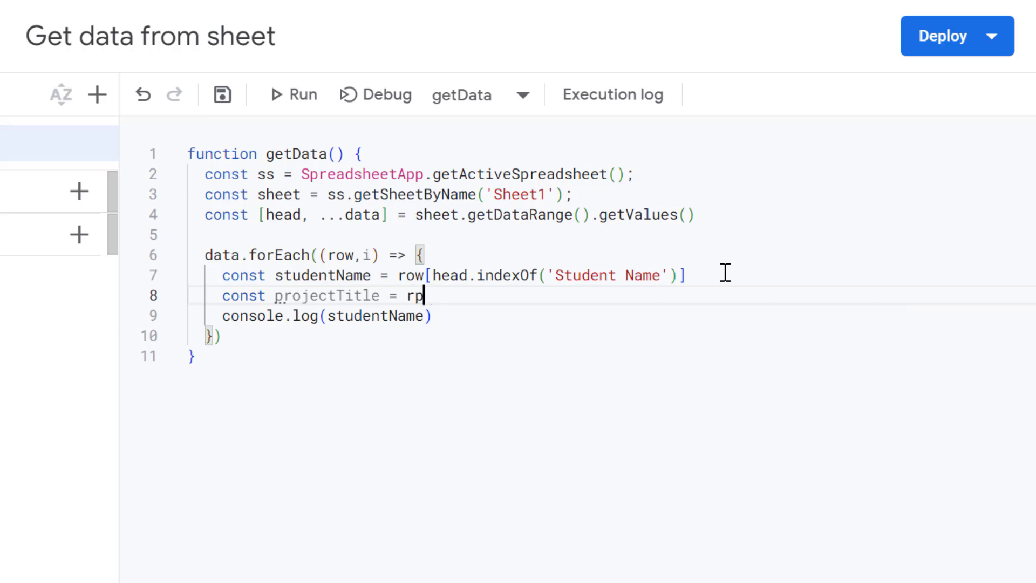
key(Backspace)
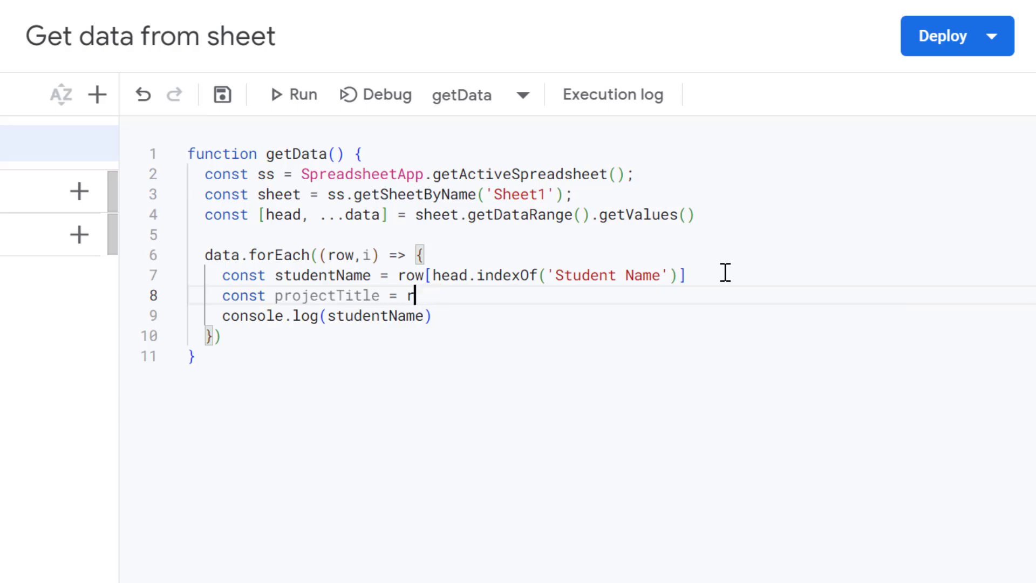
text(ow)
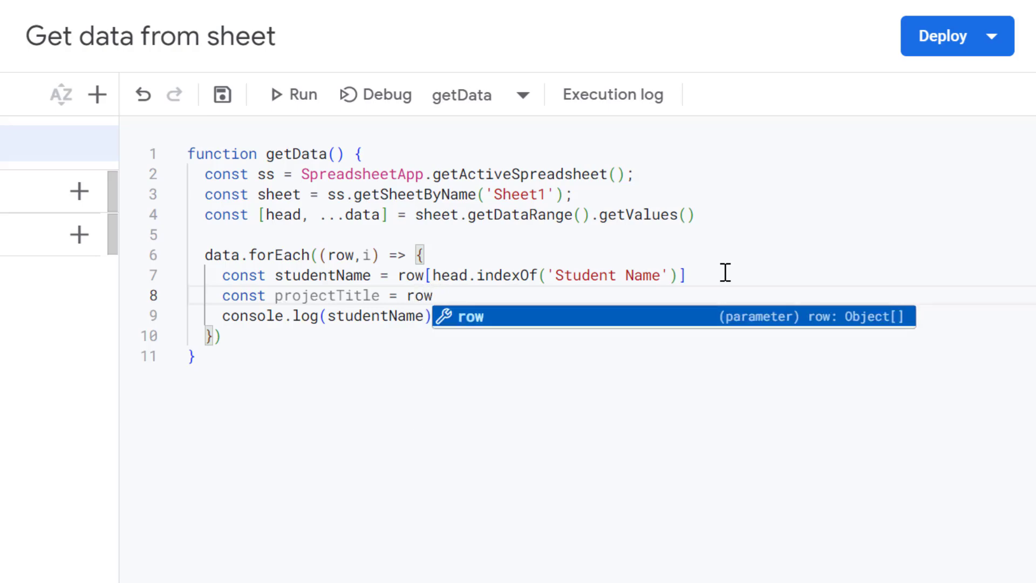
text([head)
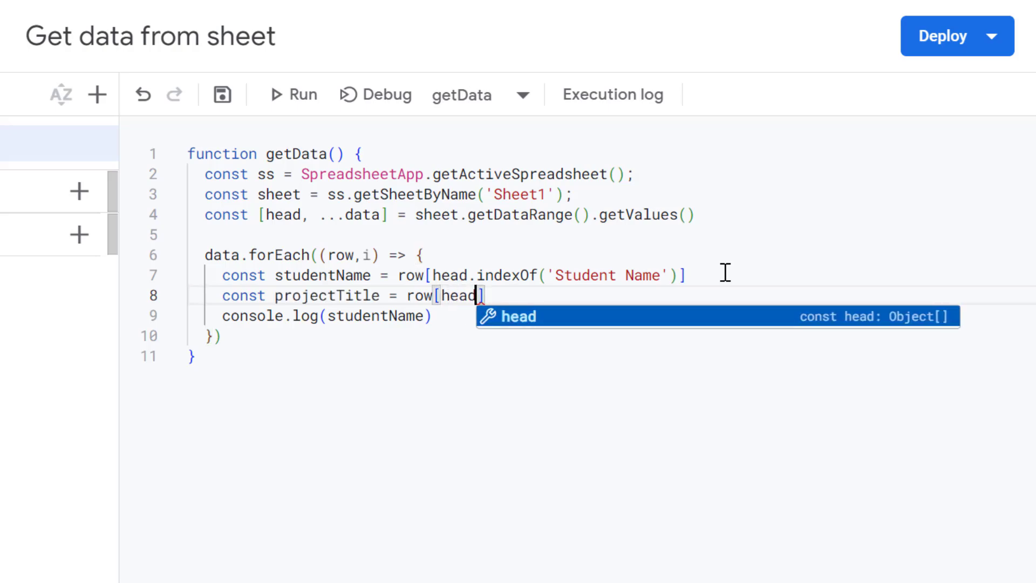
text(.inde)
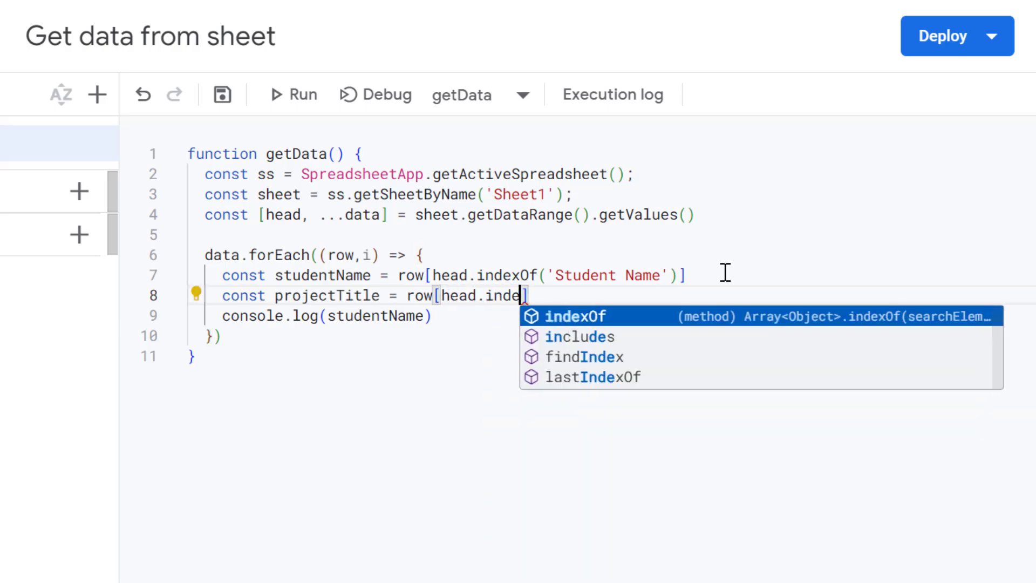
text(Of)
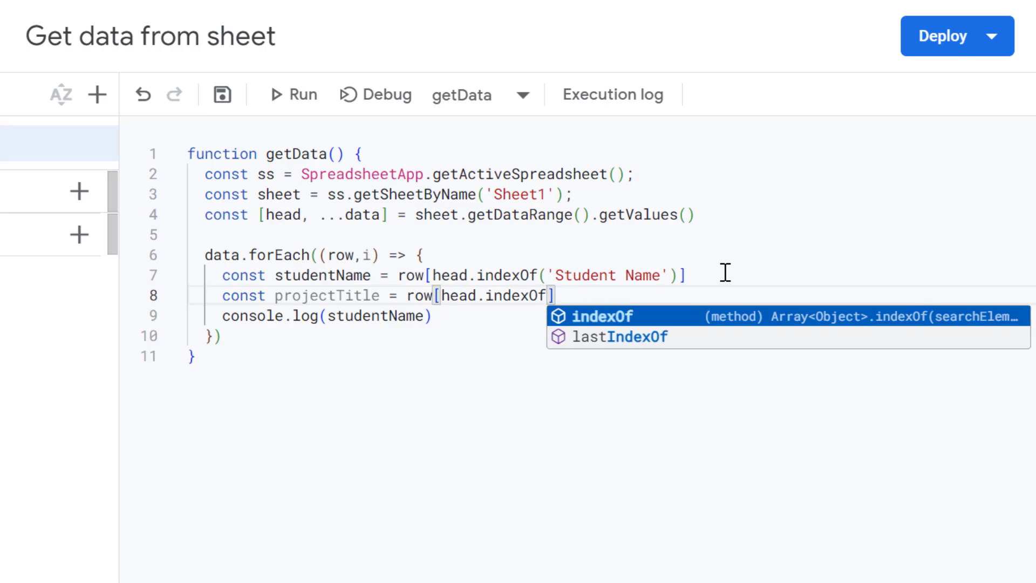
text(('Proje)
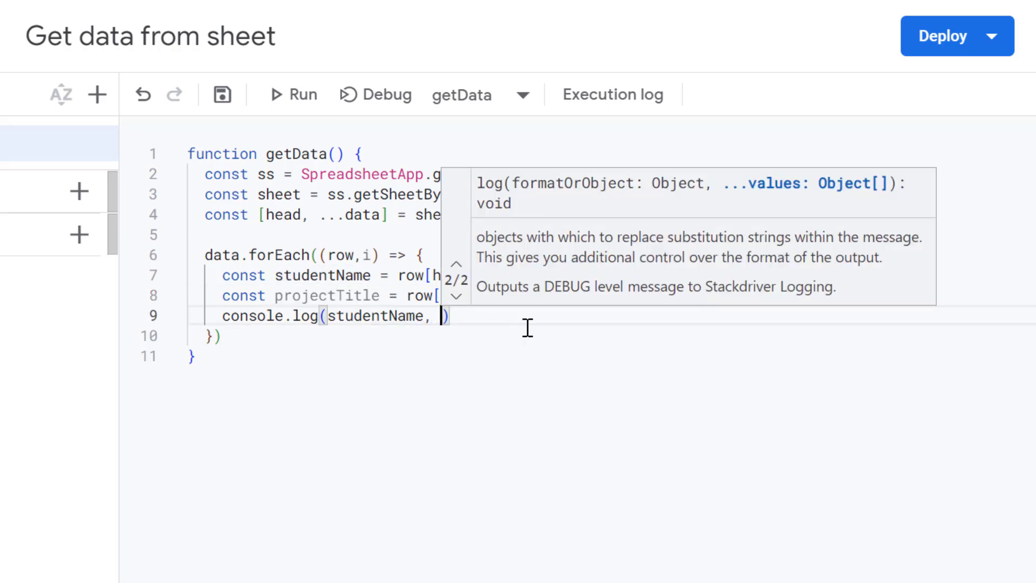
Step: Add projectTitle to the console.log call alongside studentName
text(proj)
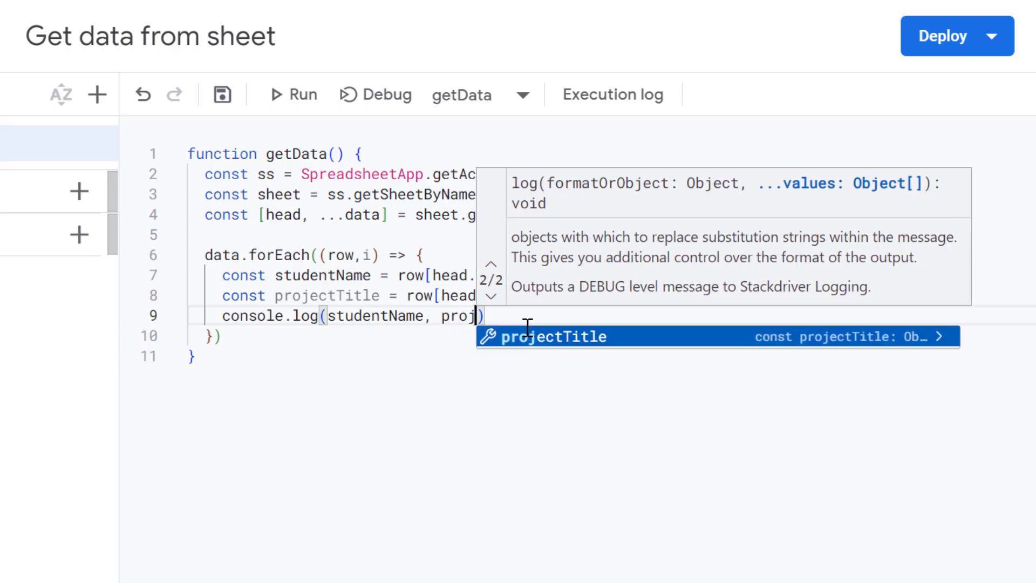
click(290, 95)
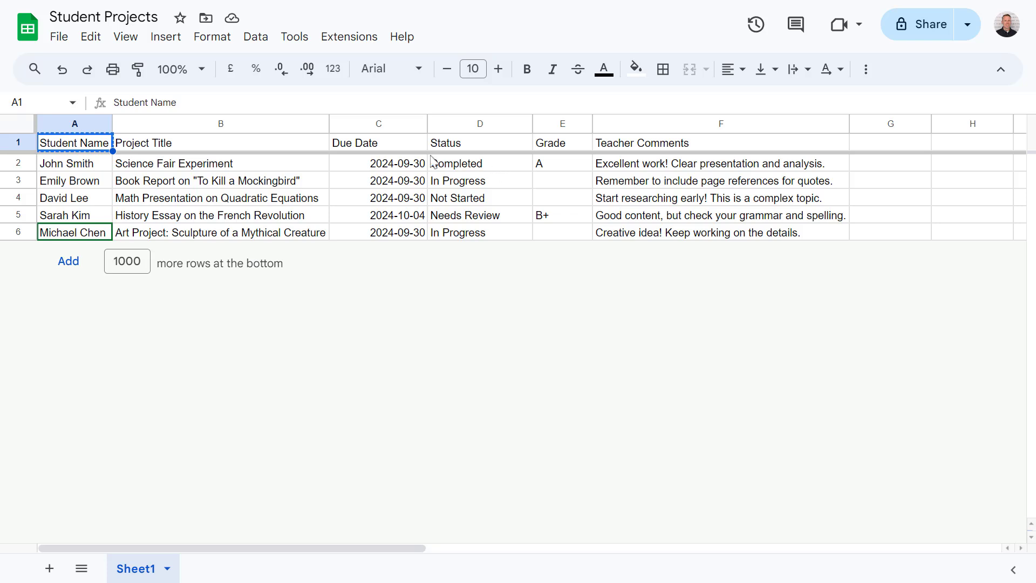
click(220, 123)
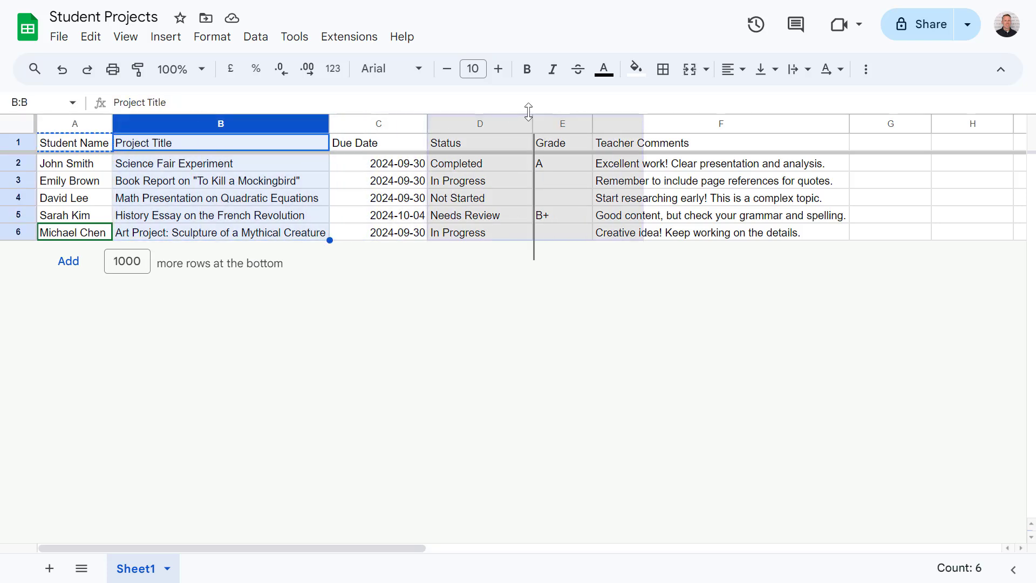
drag(221, 124, 740, 124)
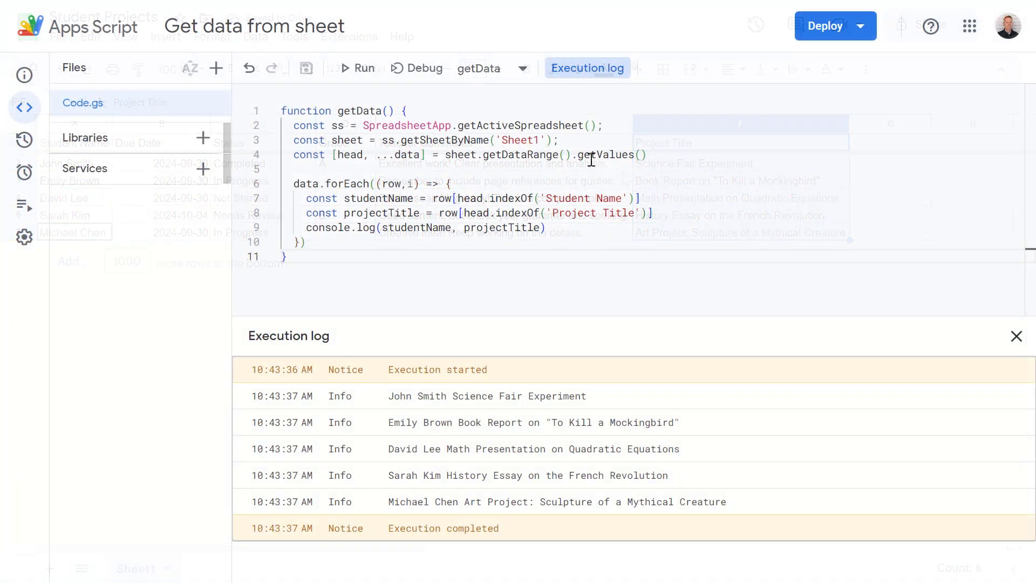
Step: Run getData again, logging names with titles, and point out the looked-up header name
click(359, 68)
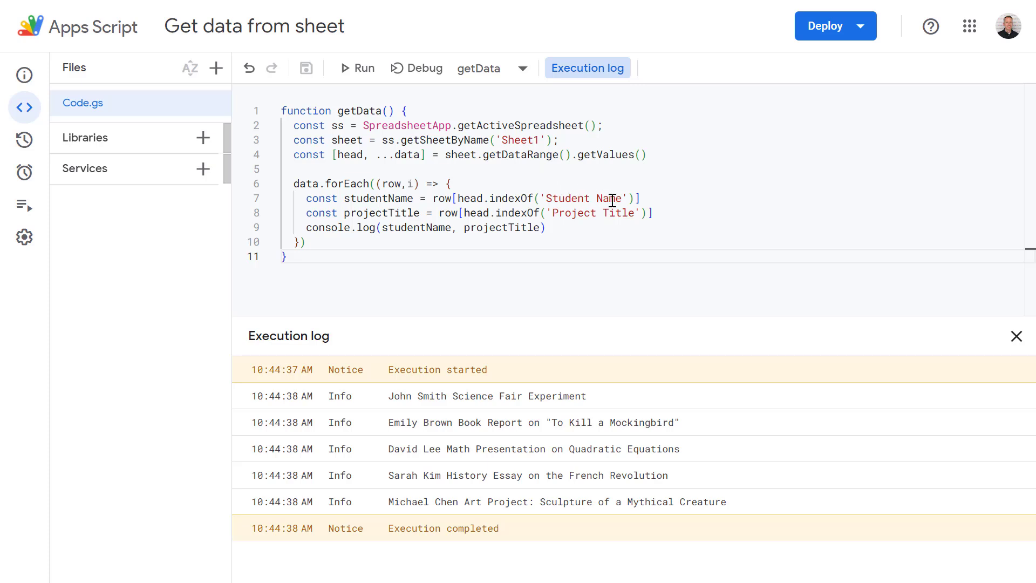
double_click(608, 198)
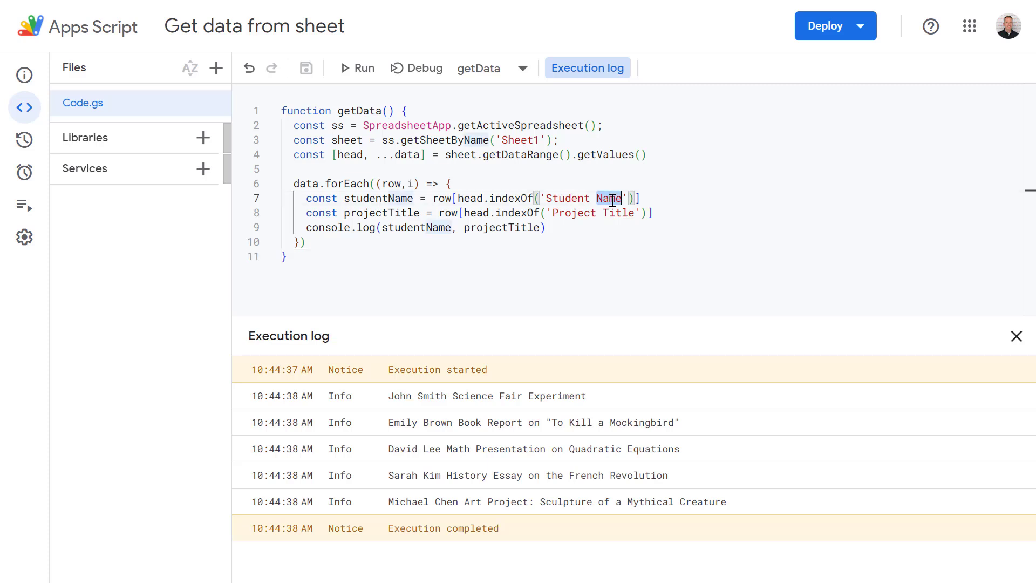